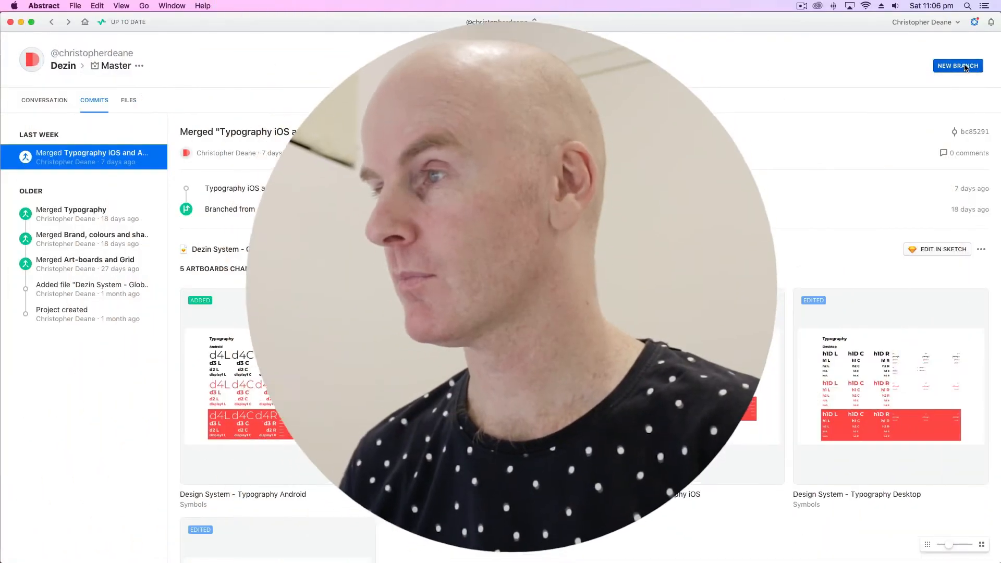
Step: Create a new branch from Master named 'Typography, community updates 1'
left_click(957, 66)
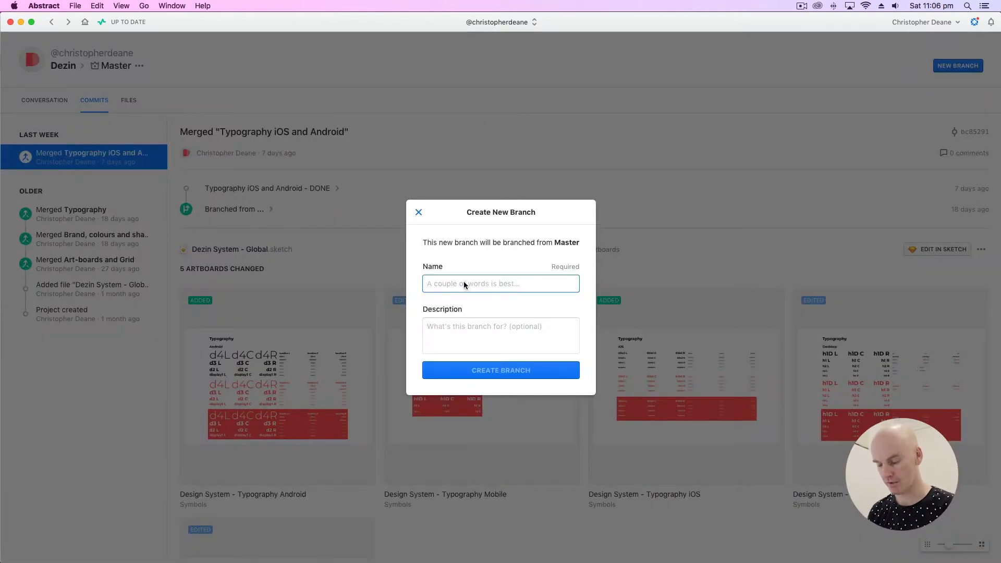
type("Typography,")
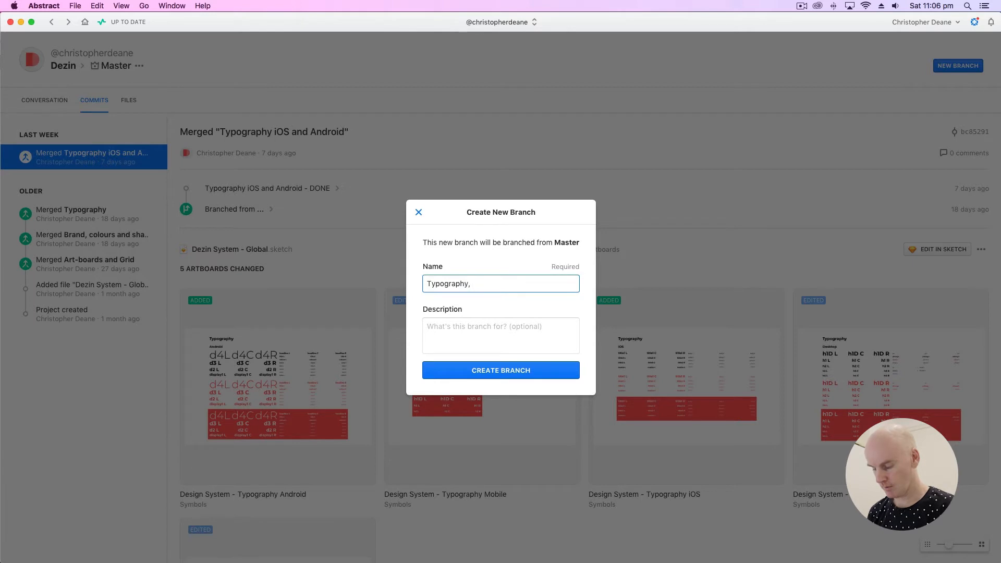
type("community")
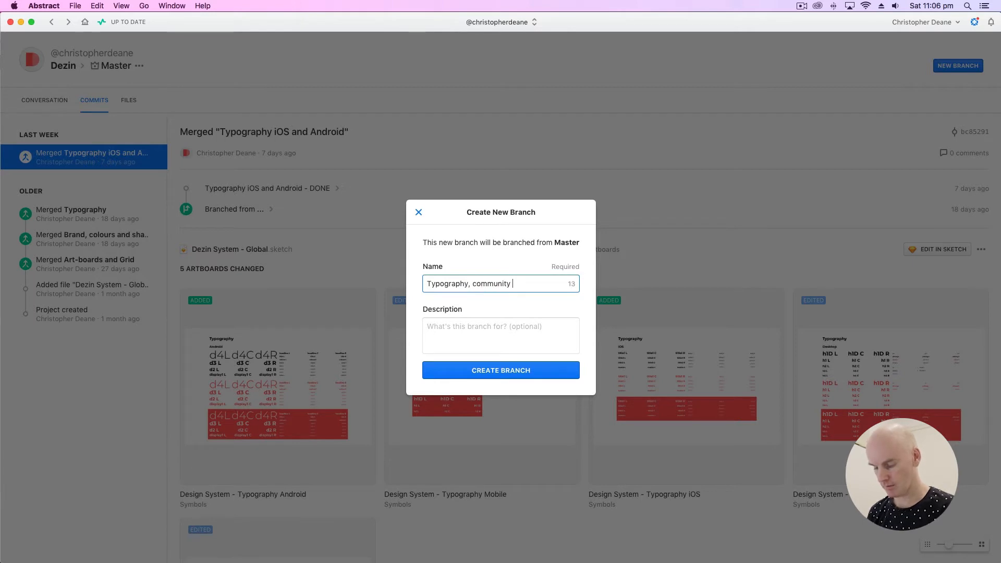
type("updates 1")
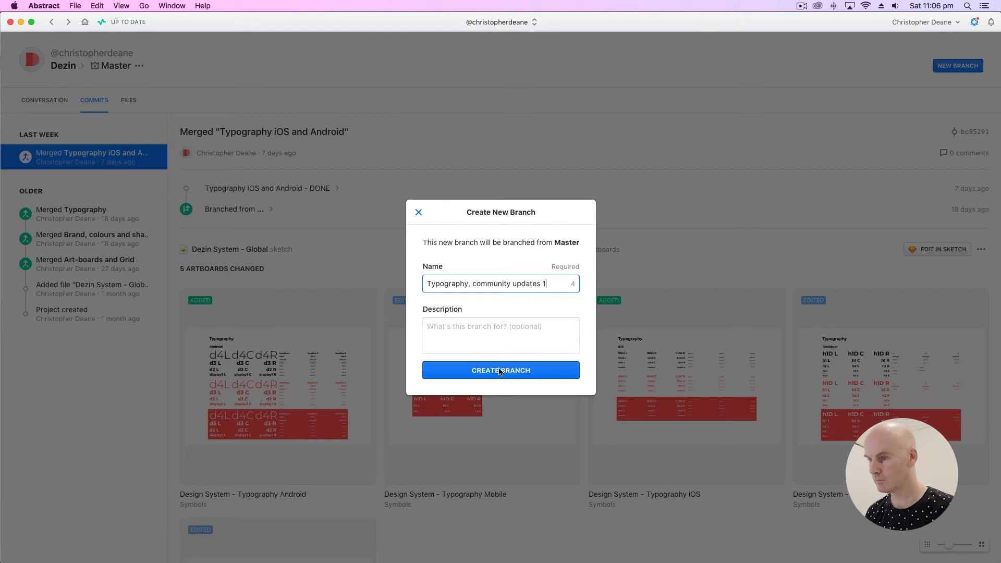
left_click(500, 370)
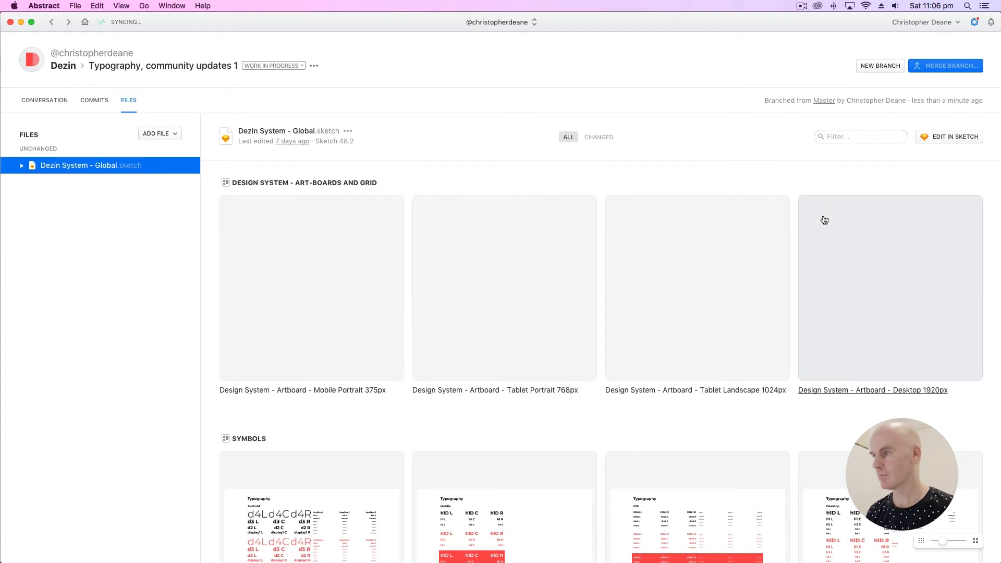
left_click(952, 137)
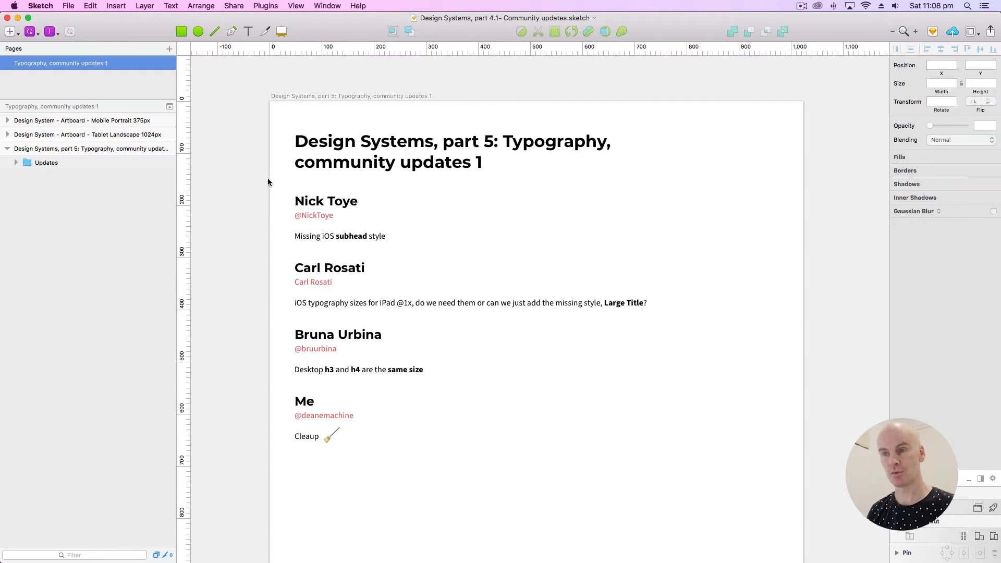
left_click(314, 215)
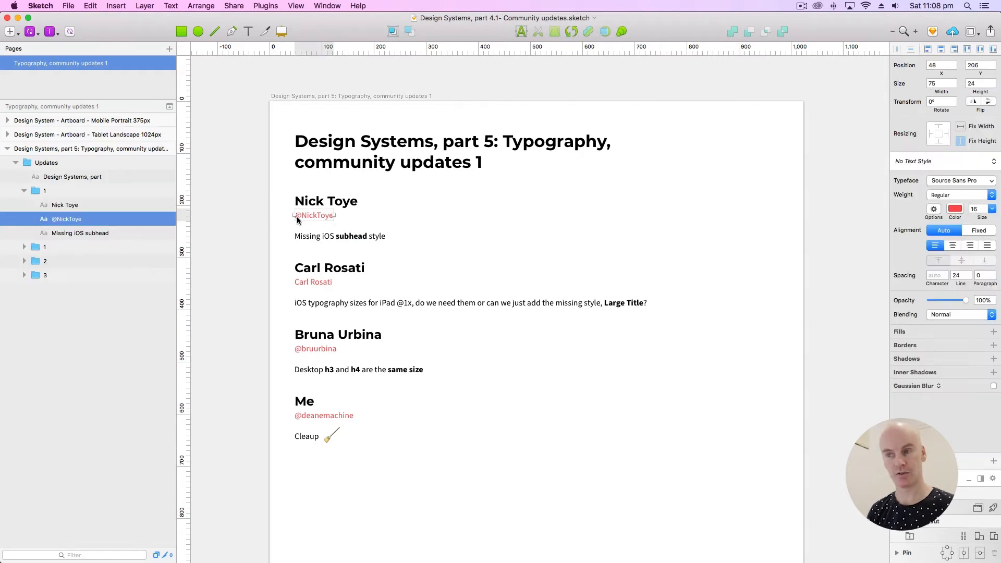
left_click(80, 232)
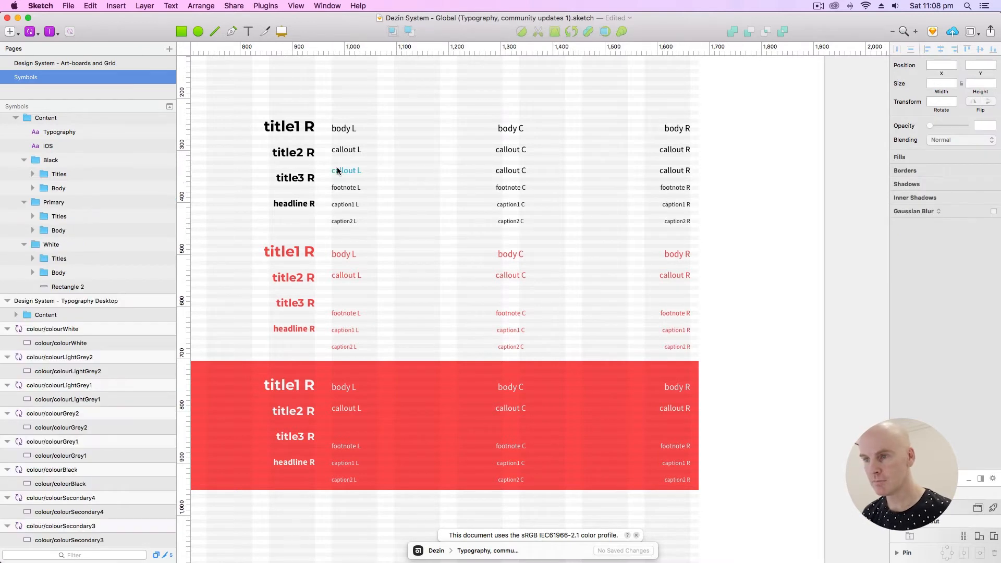
Step: Select the duplicated black and red callout rows and start editing the red callout label
left_click(344, 170)
type("subhead")
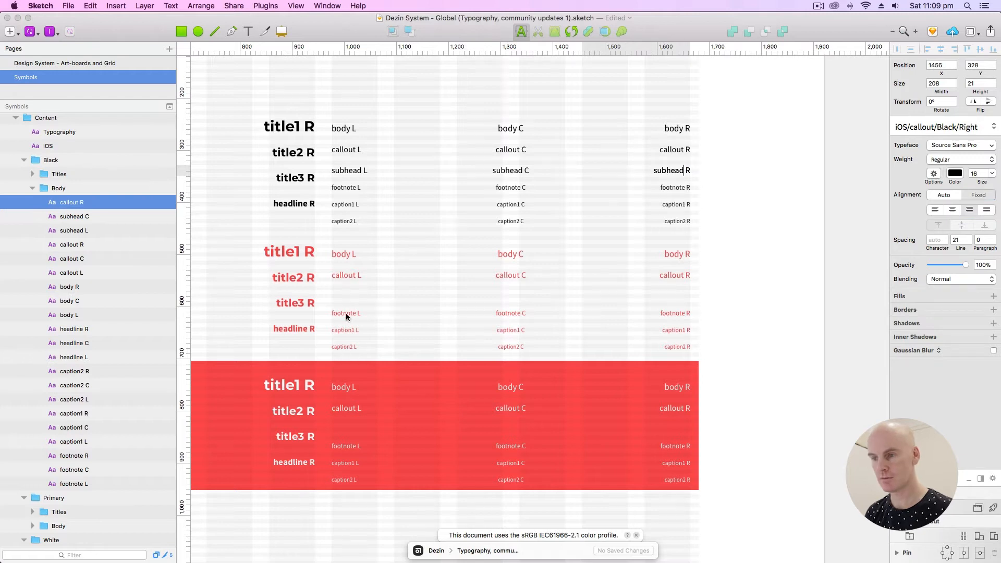
left_click(346, 276)
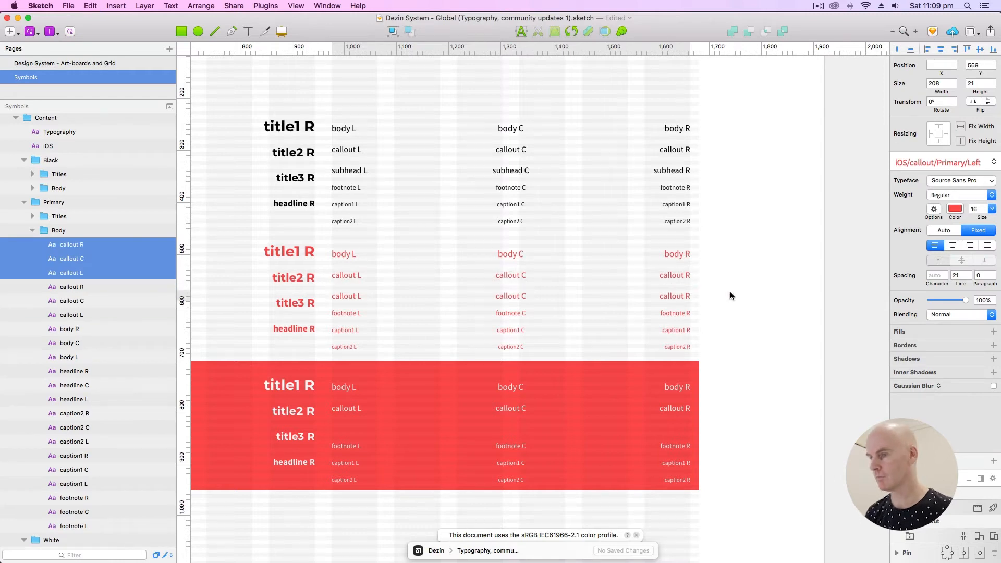
double_click(343, 295)
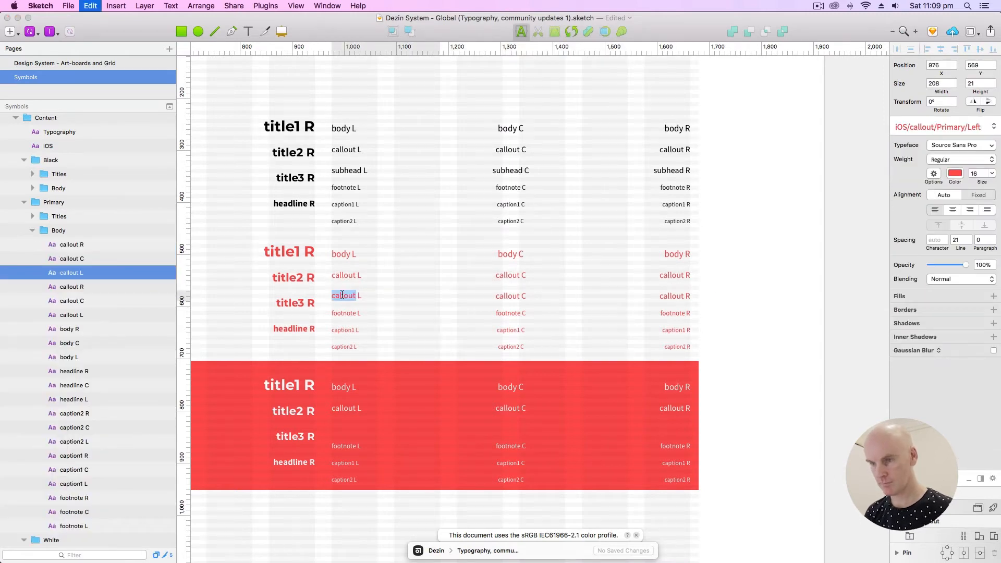
Step: Rename the duplicated Primary and White callout labels to subhead L, C and R
left_click(71, 259)
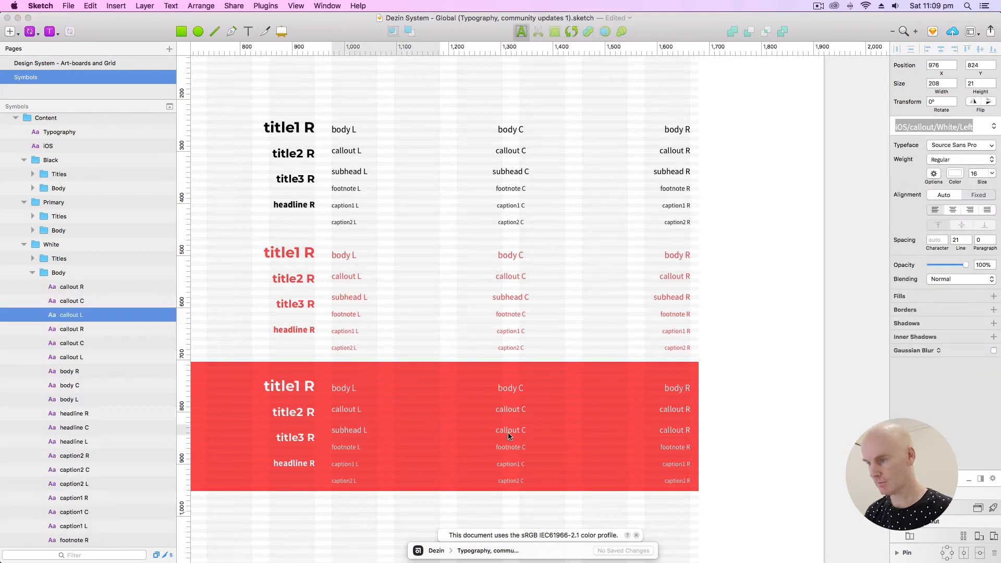
left_click(510, 429)
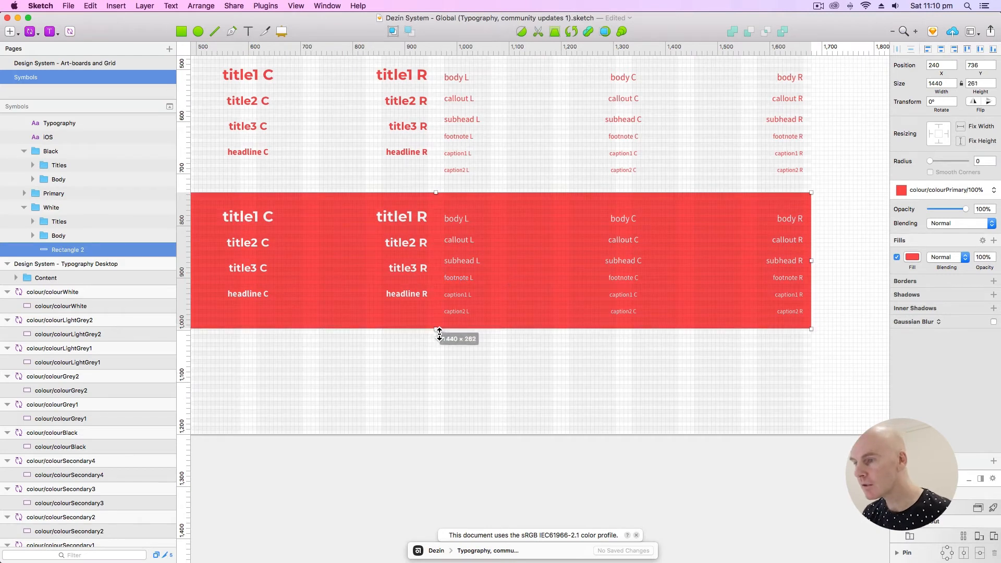
Step: Stretch the red Rectangle 2 band to 262 px high over the new subhead row
left_click_drag(435, 331, 436, 332)
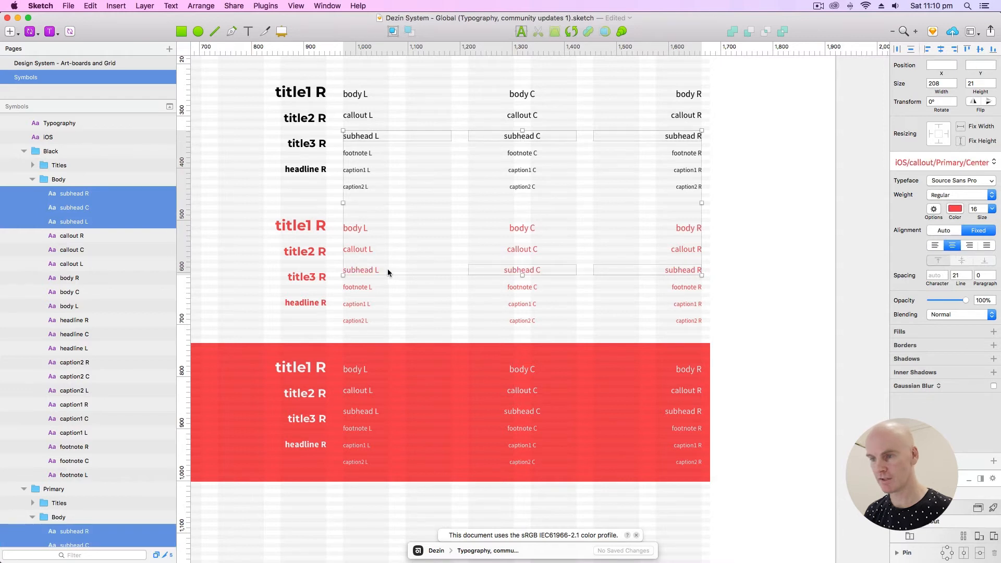
left_click(519, 411)
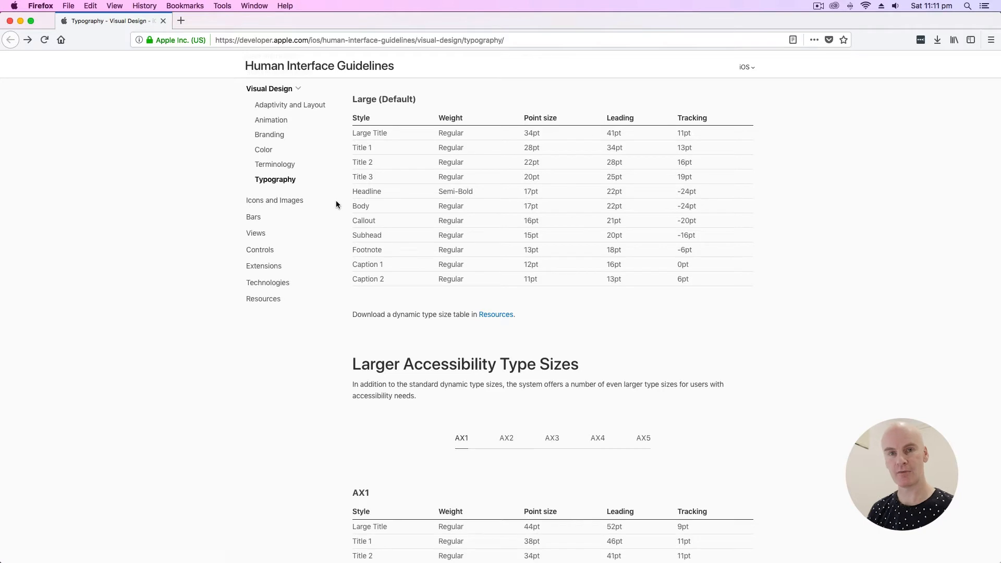
mouse_move(374, 227)
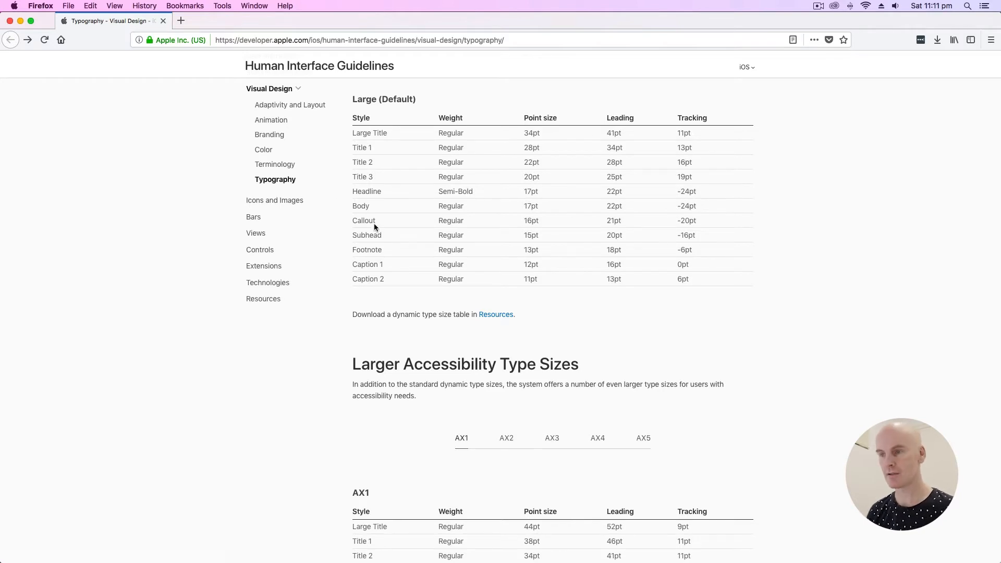
mouse_move(529, 235)
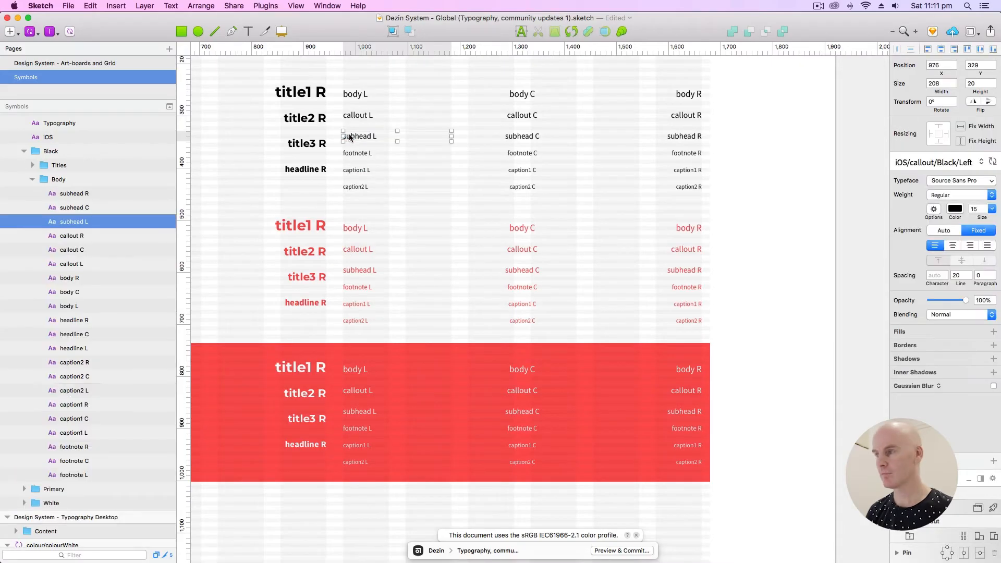
Step: Give the black subheads 15pt/20pt text and iOS/subhead/Black text styles
left_click(933, 162)
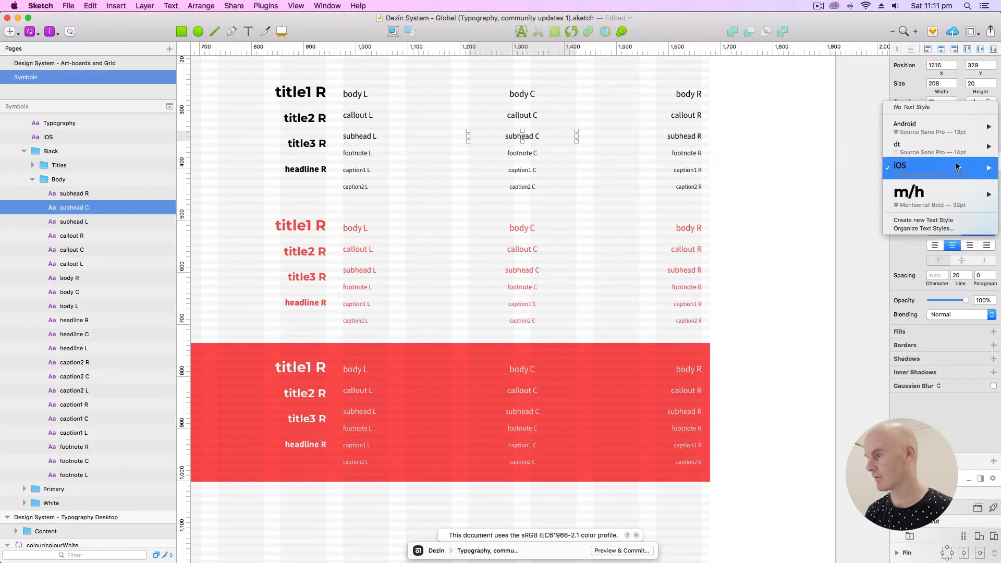
left_click(899, 166)
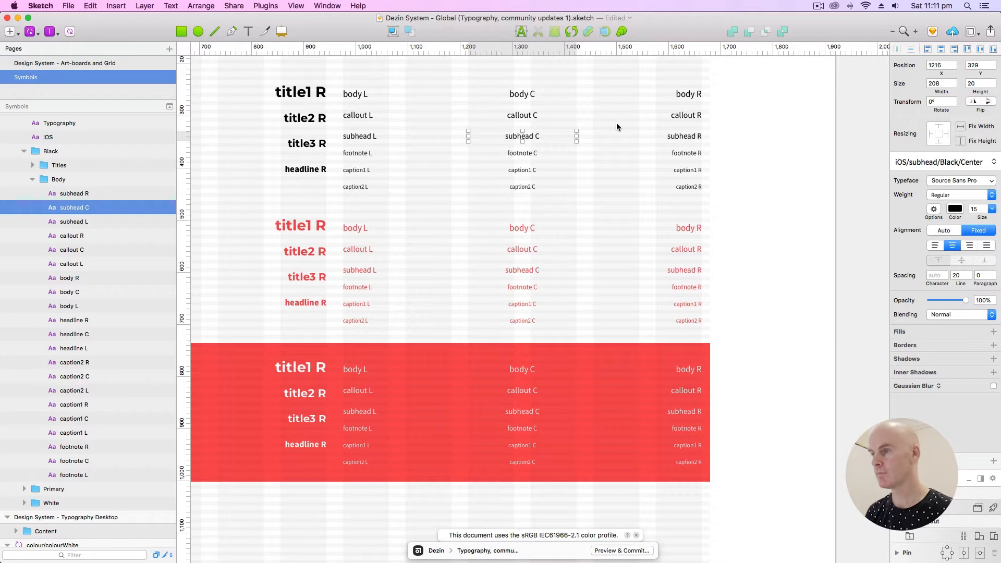
left_click(945, 162)
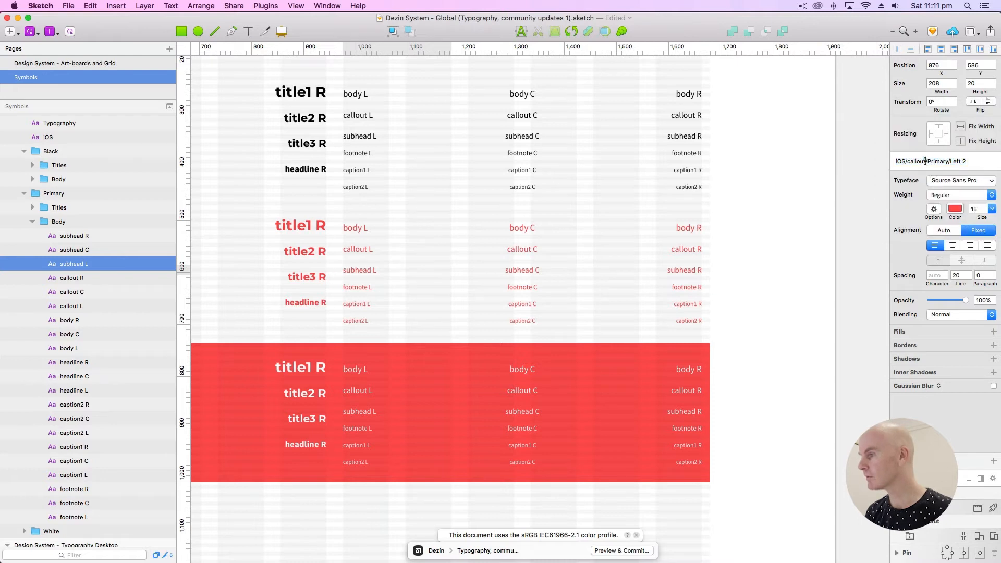
Step: Rename the Primary and White text styles to iOS/subhead/<colour>/<alignment>
left_click(359, 269)
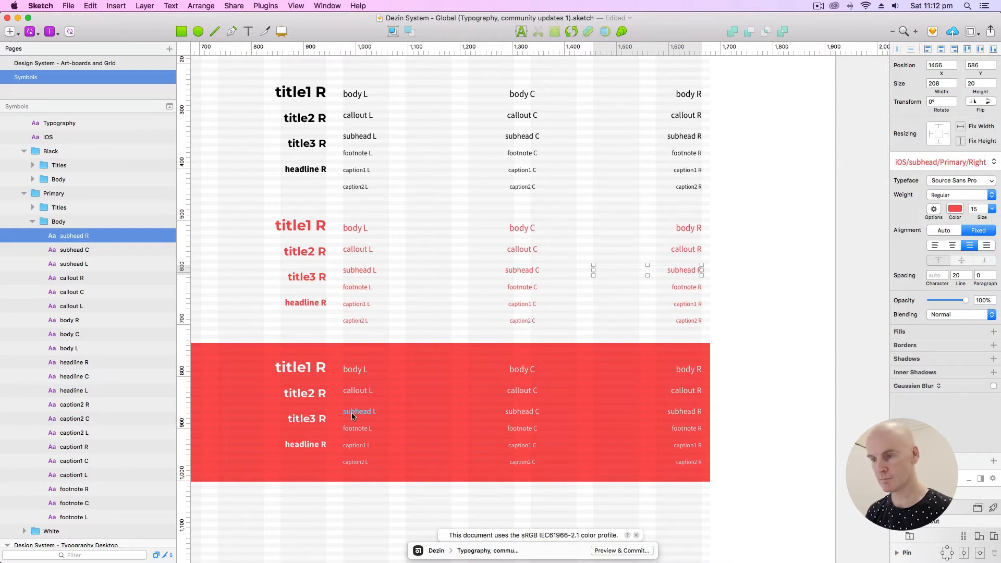
left_click(938, 162)
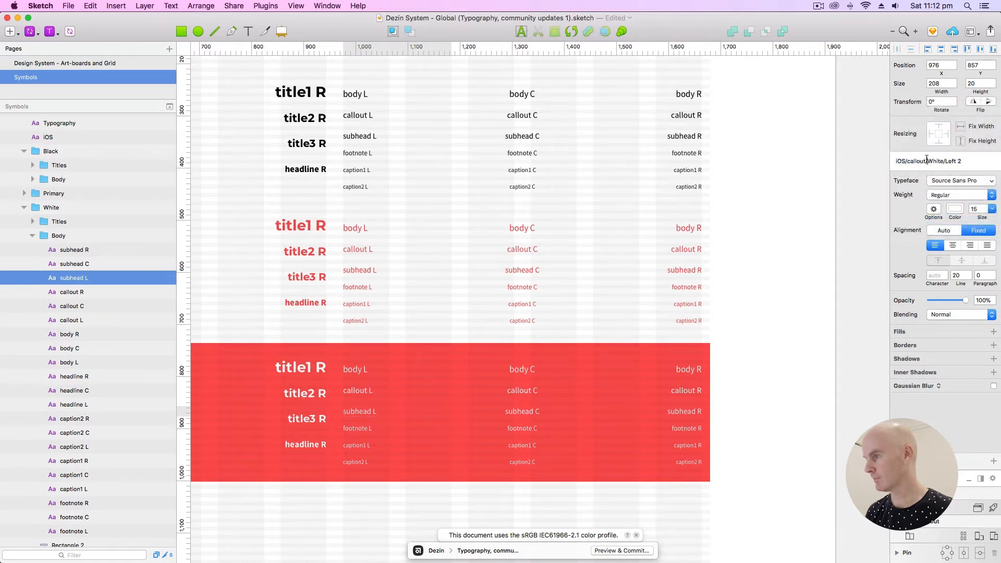
left_click(358, 411)
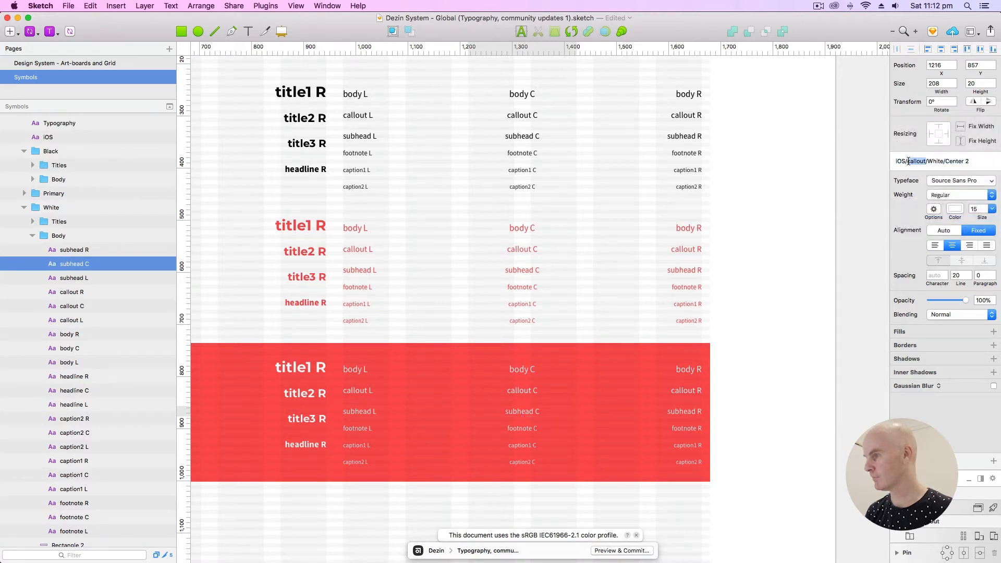
left_click(521, 411)
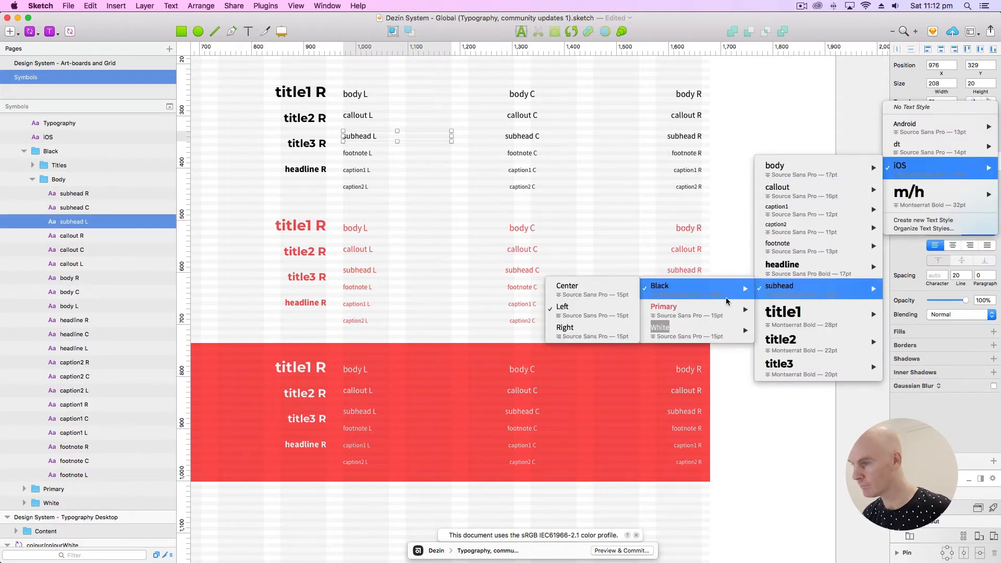
mouse_move(663, 307)
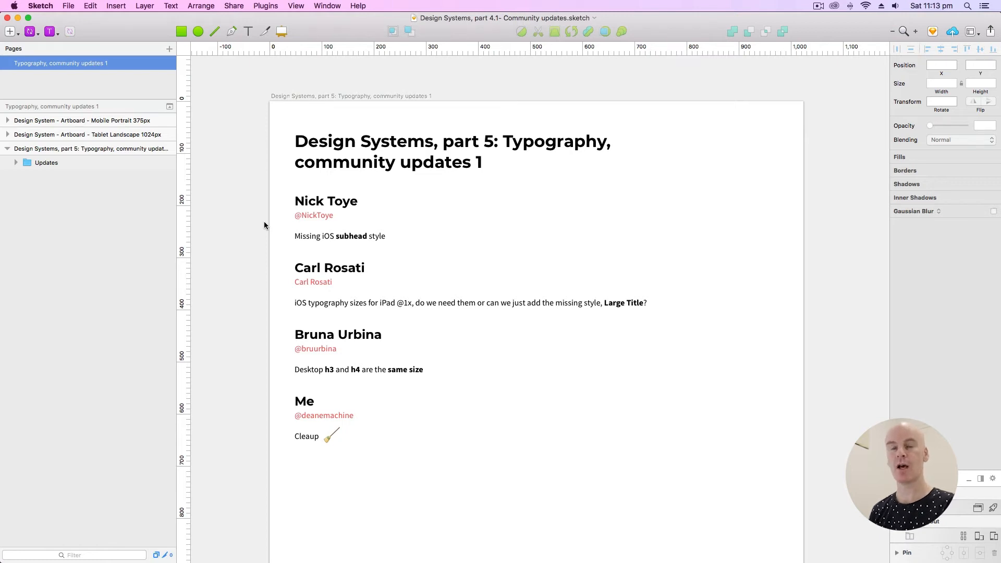
mouse_move(392, 286)
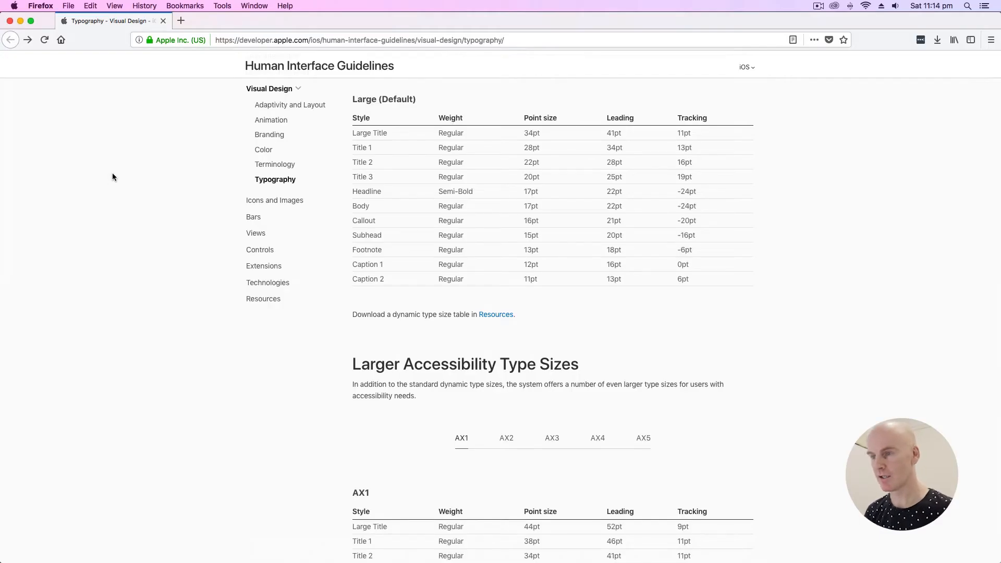
double_click(377, 132)
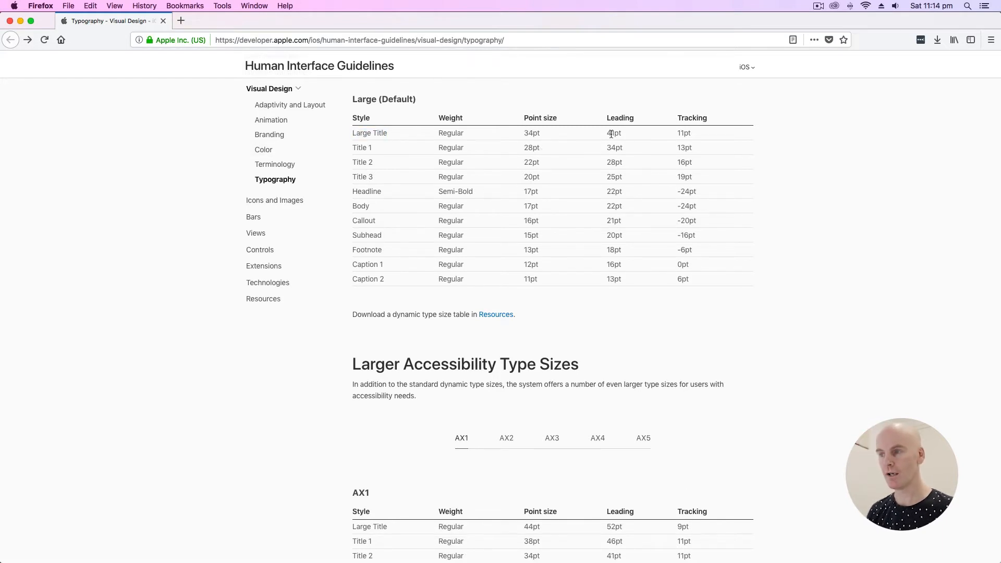
mouse_move(111, 144)
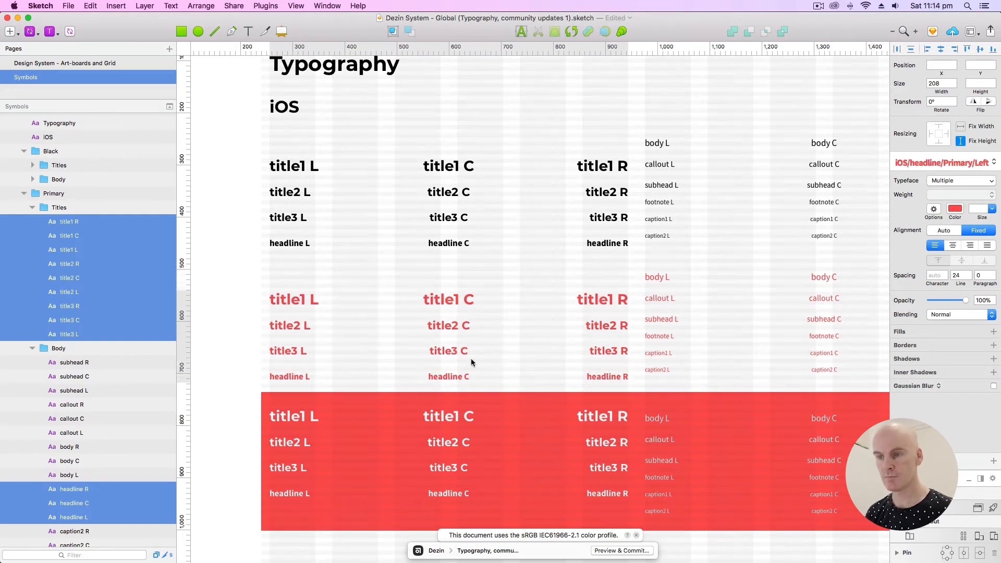
Step: Scroll to the iOS title groups to duplicate the title1 rows
scroll("down", 3)
type("largetitle L")
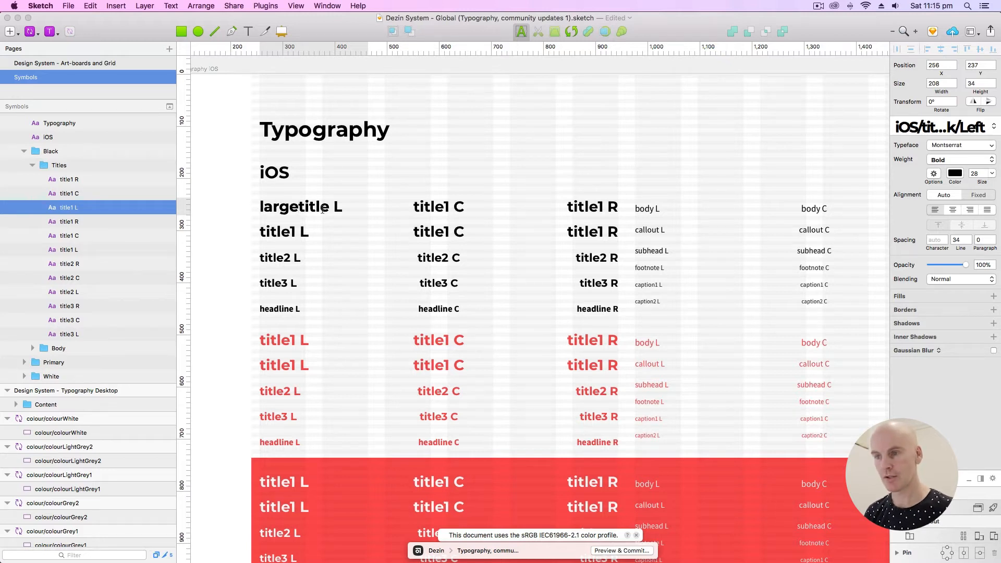
Step: Change the top-row labels from title1 to largetitle in the black, red and white groups
double_click(294, 206)
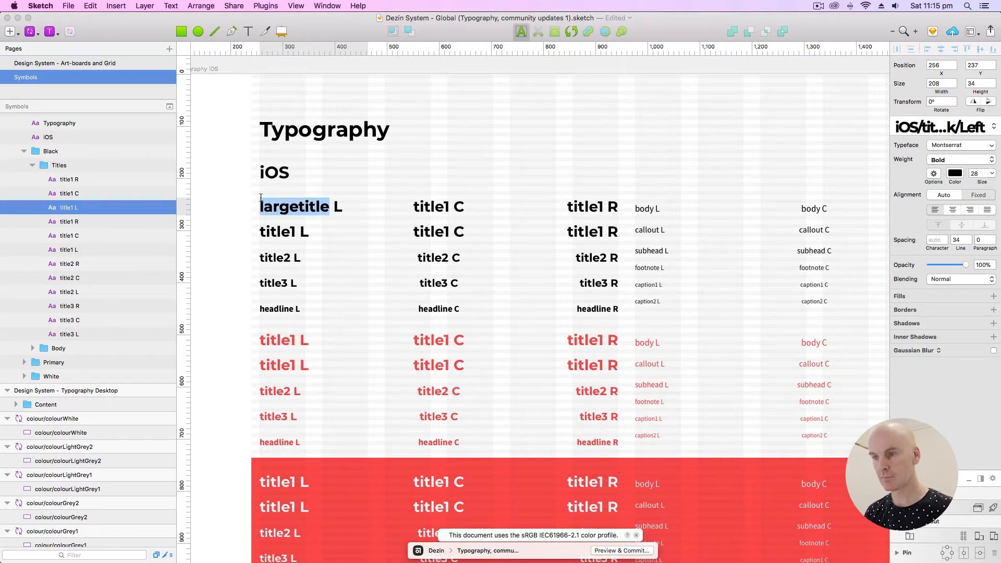
left_click(433, 207)
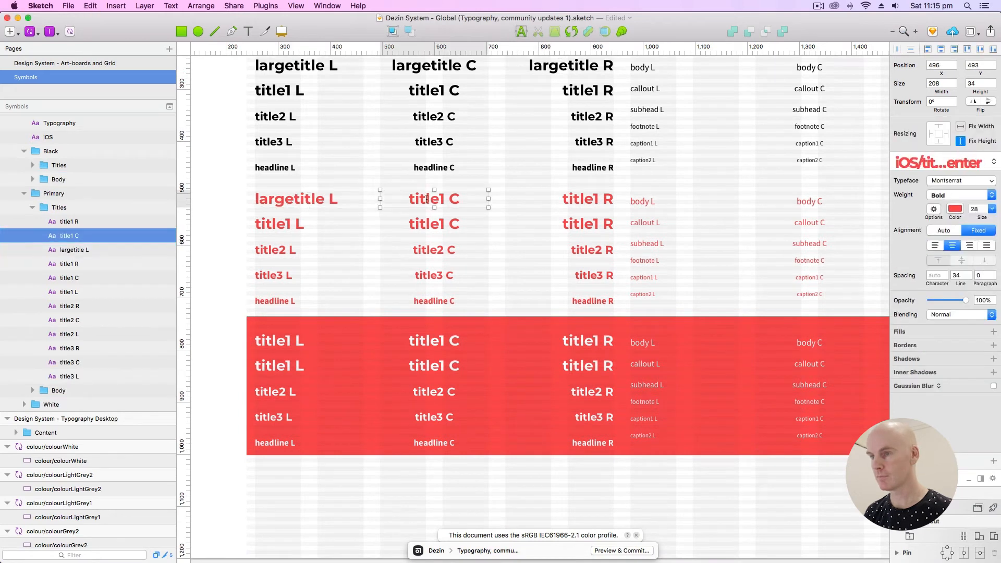
left_click(580, 198)
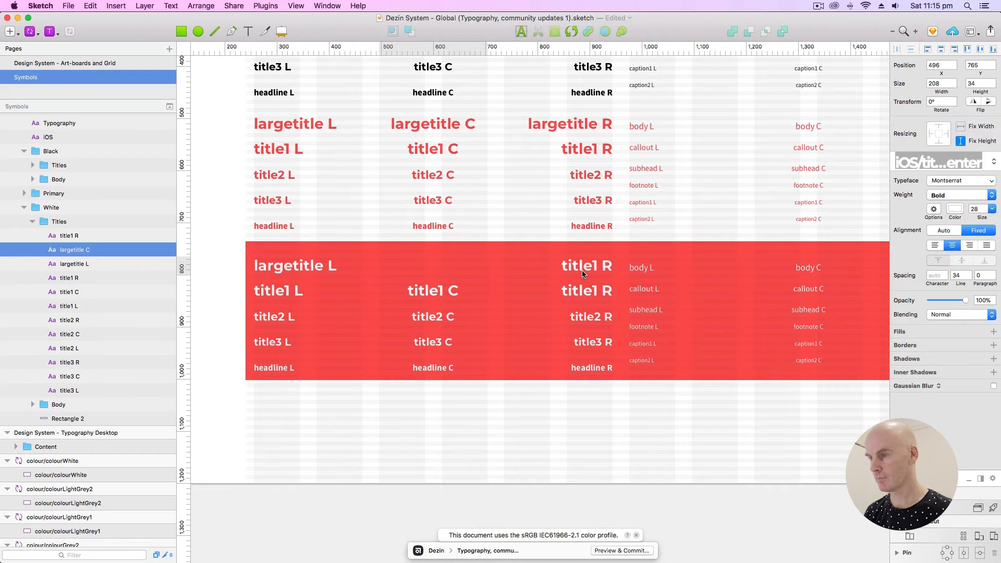
left_click(585, 265)
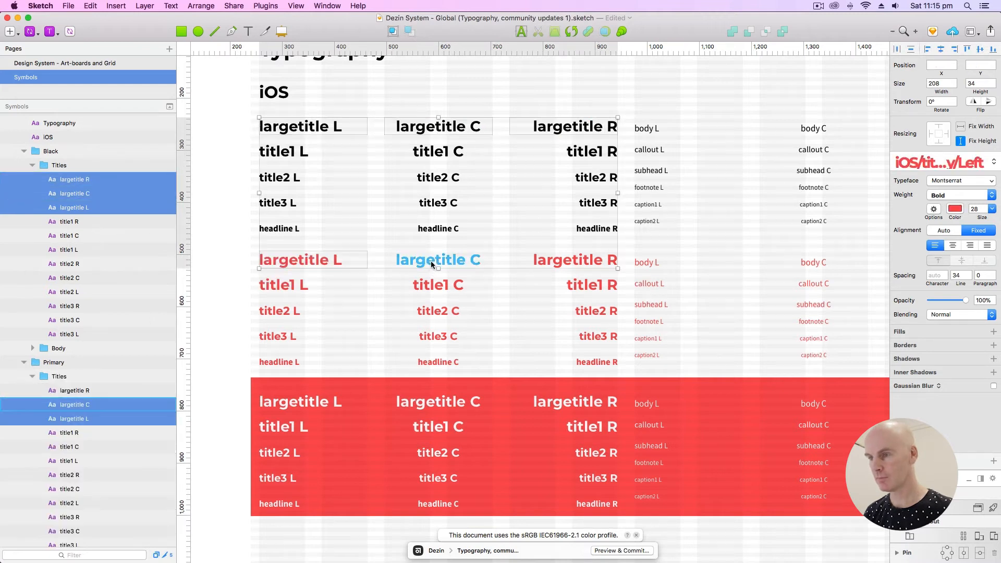
Step: Set the largetitle symbols to 34pt size with 41pt line spacing
left_click(438, 402)
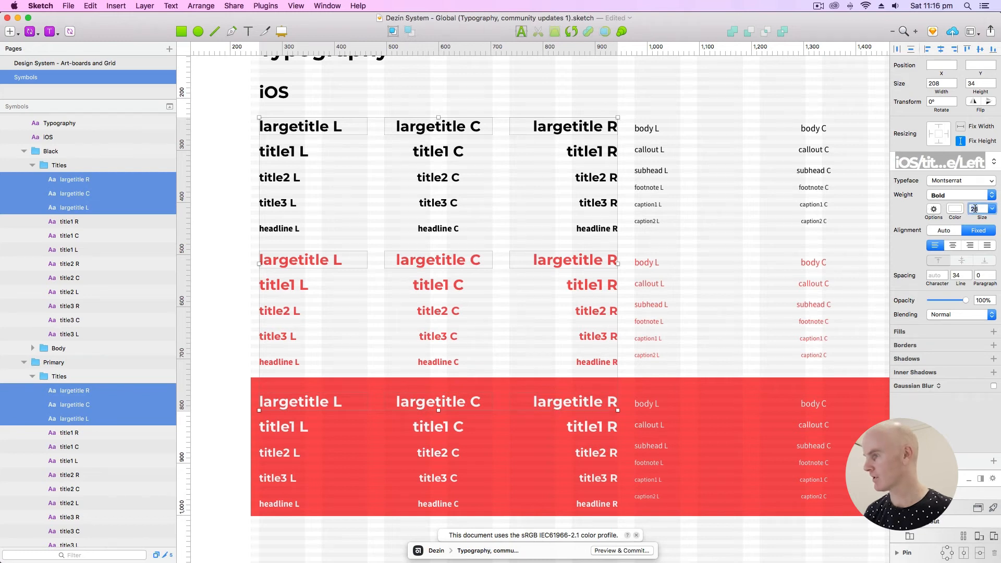
type("34")
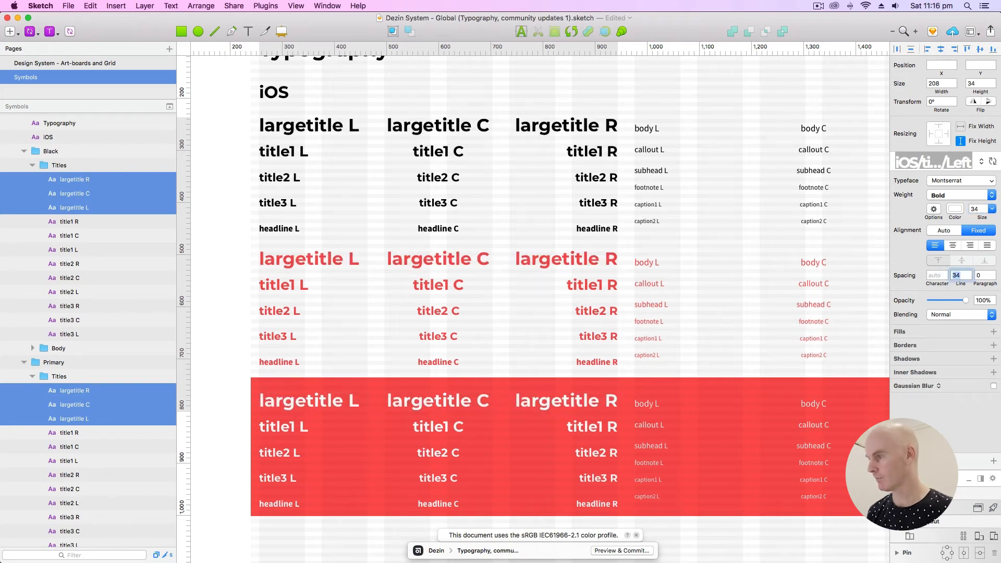
type("4")
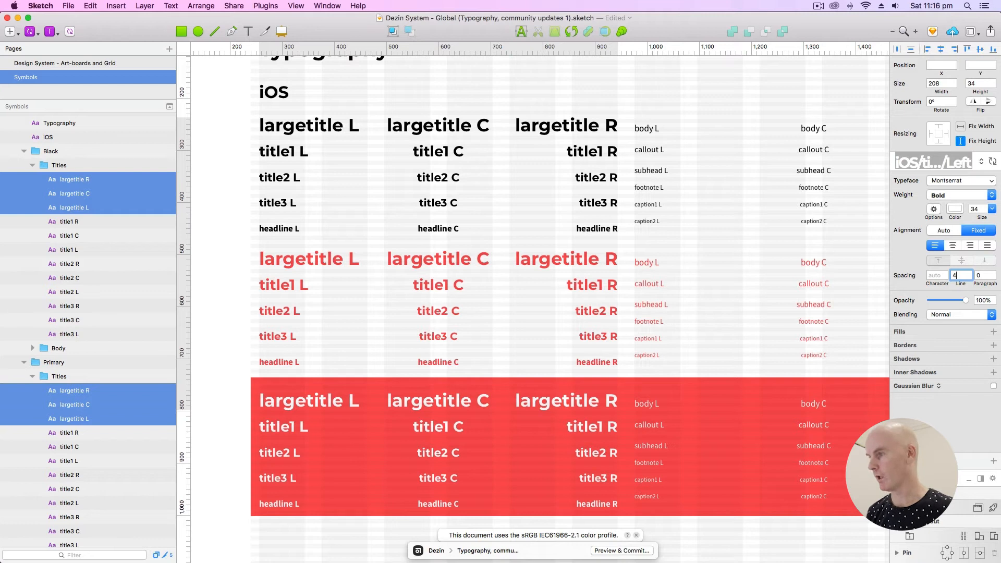
type("1")
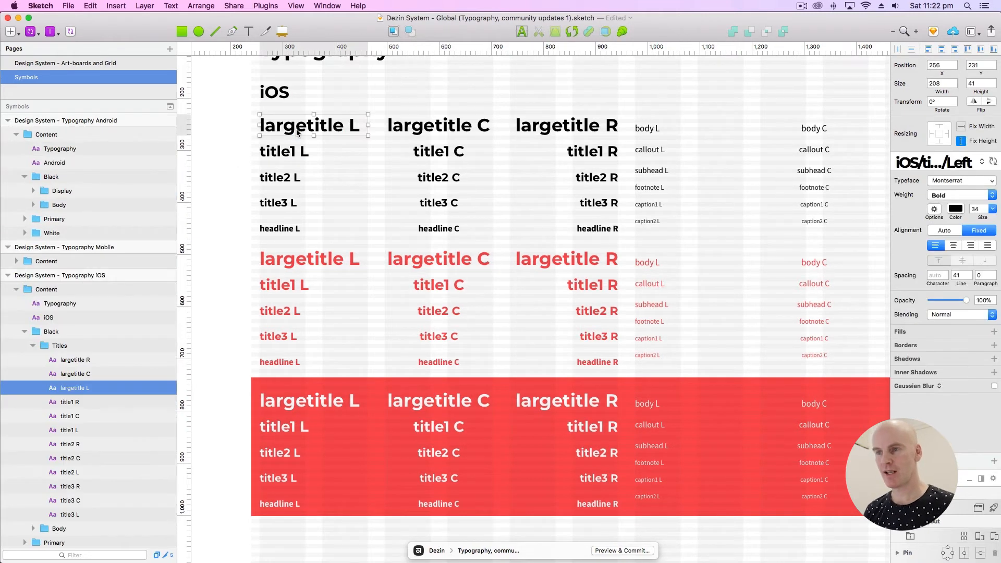
Step: Create an iOS/largeTitle/Black/Left text style from the black largetitle L label
double_click(309, 126)
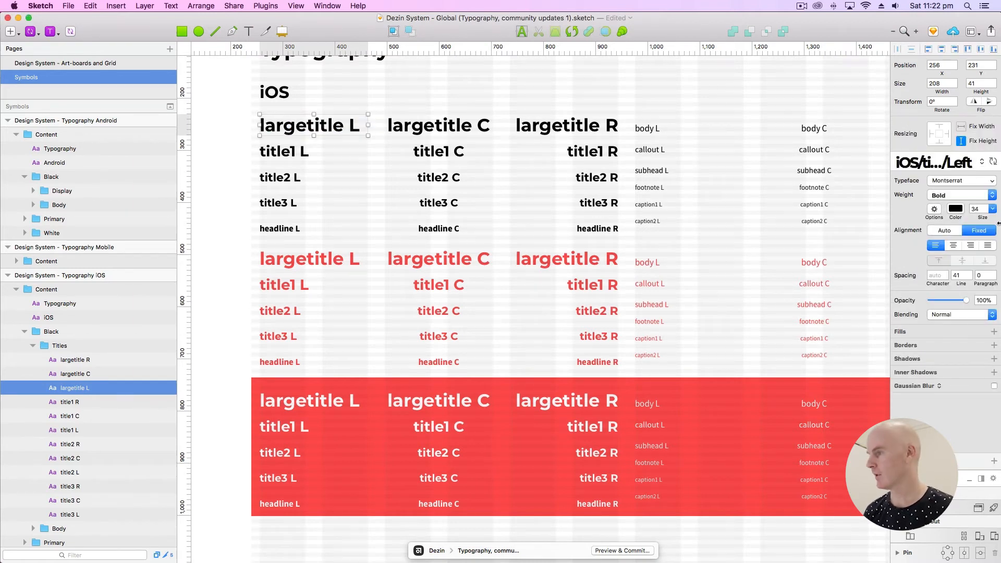
left_click(932, 163)
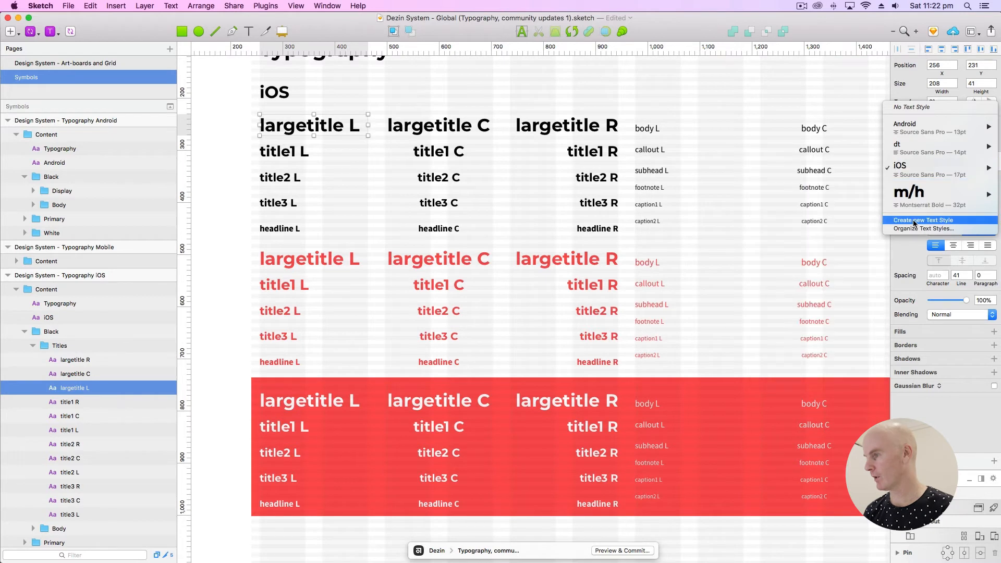
left_click(920, 219)
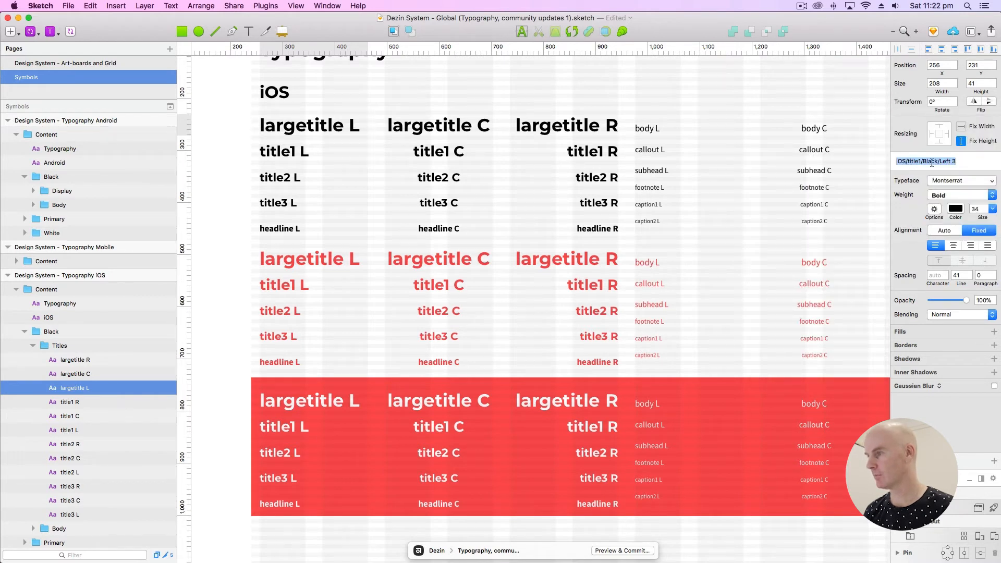
left_click(309, 125)
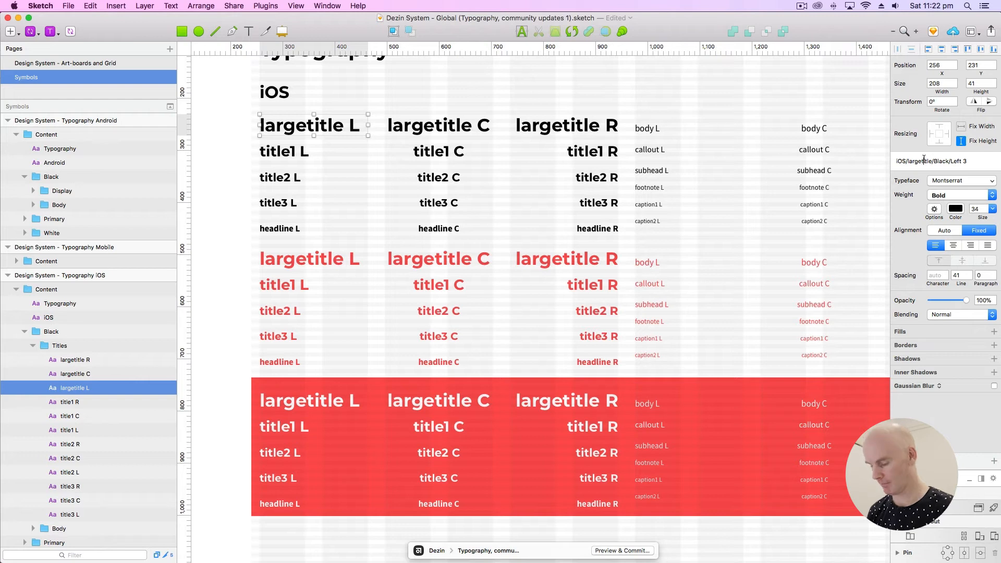
left_click(942, 160)
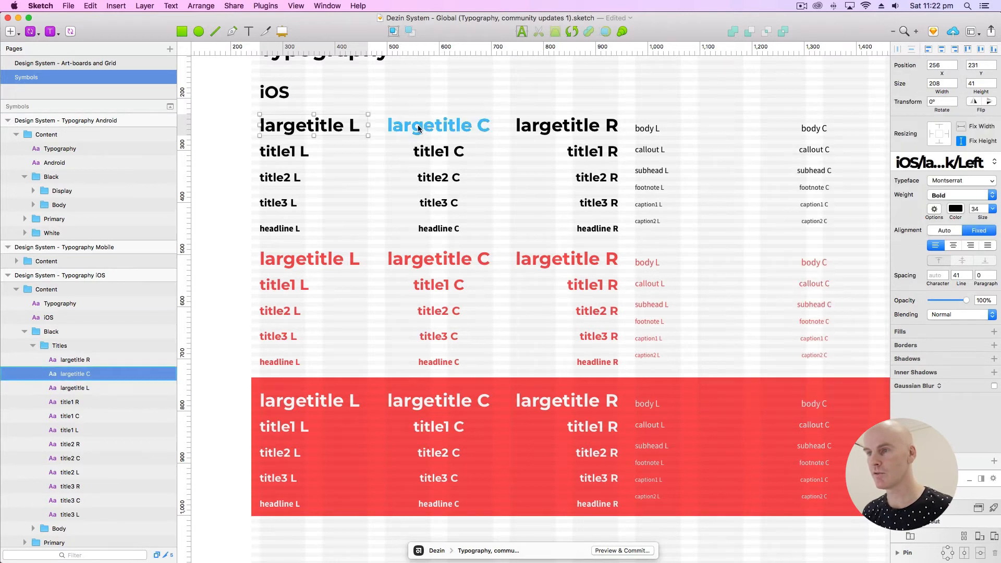
Step: Create an iOS/largeTitle/Black/Center text style from the black largetitle C label
left_click(310, 125)
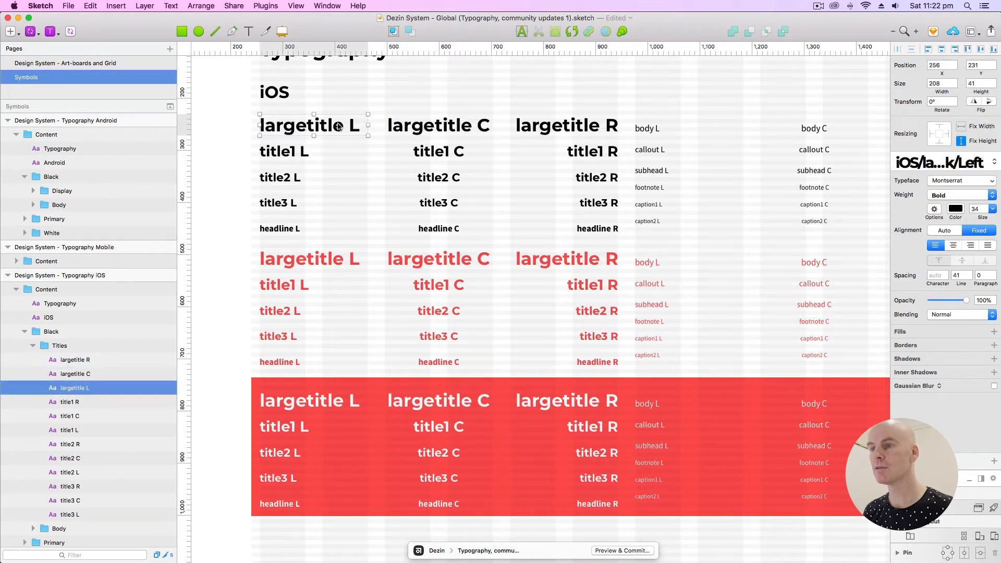
double_click(309, 125)
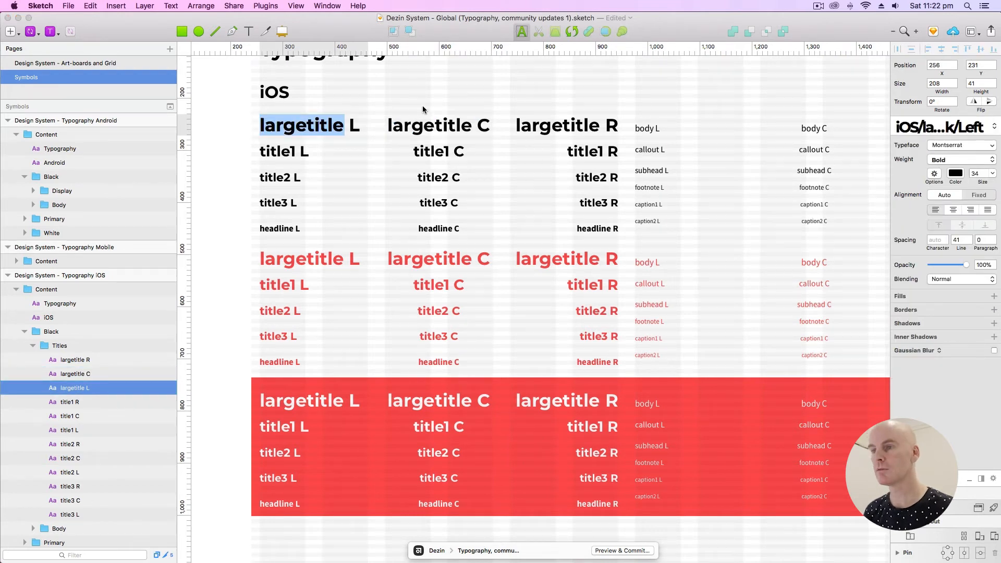
left_click(439, 125)
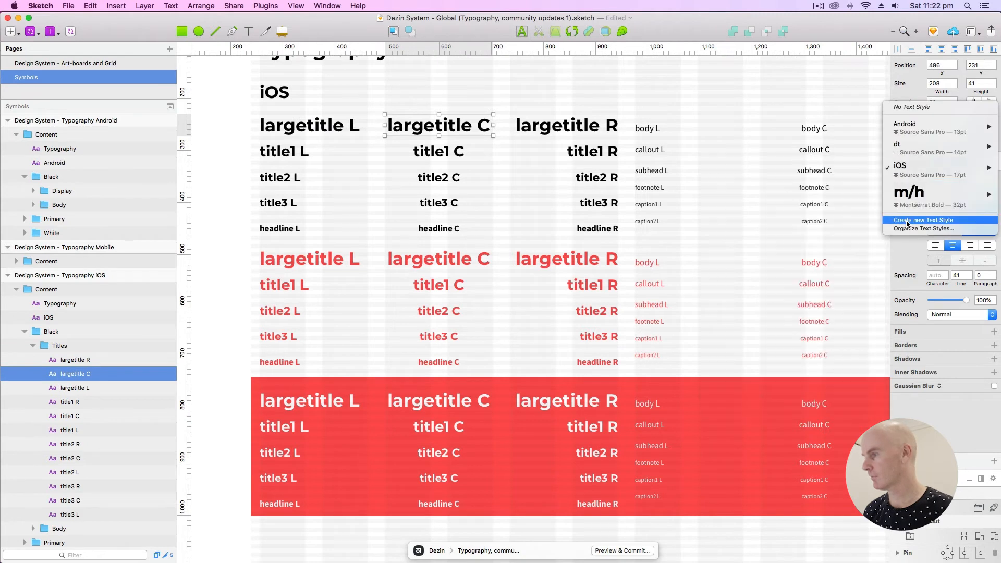
left_click(920, 220)
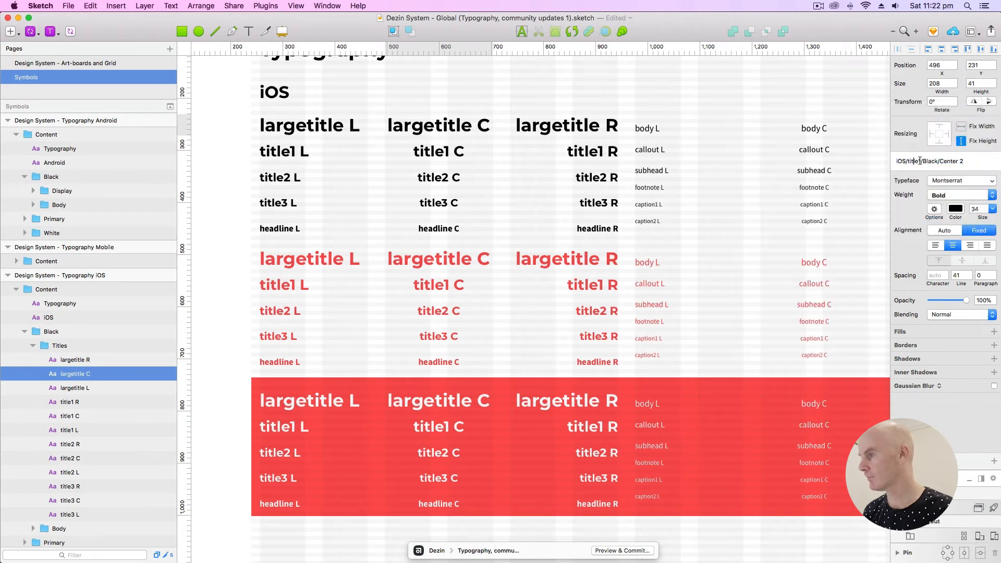
left_click(439, 126)
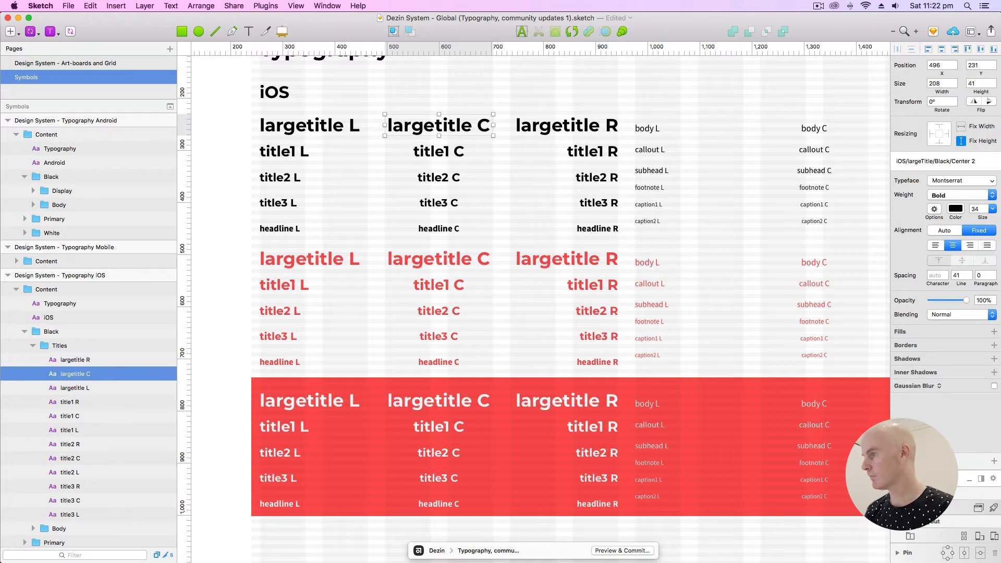
double_click(917, 160)
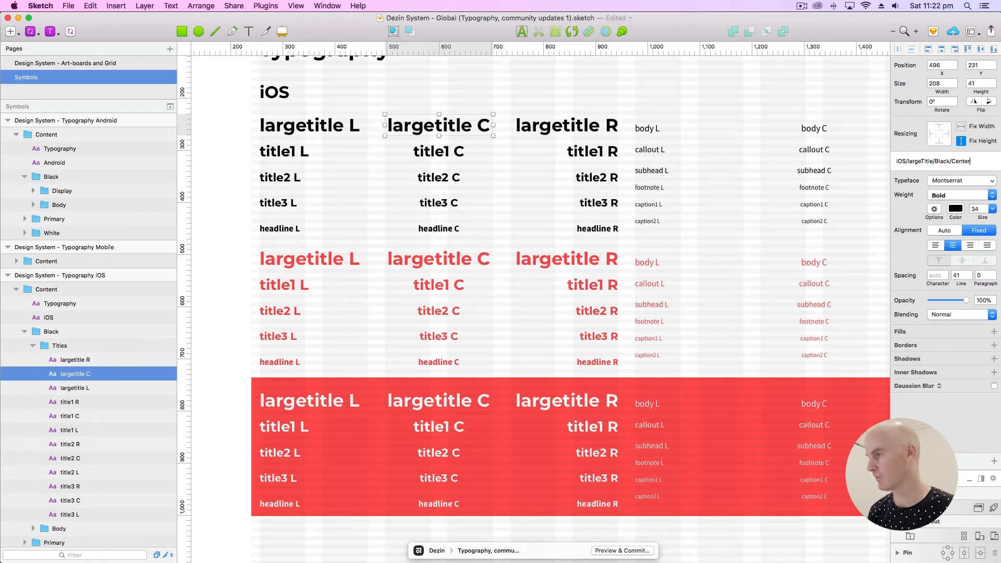
left_click(565, 125)
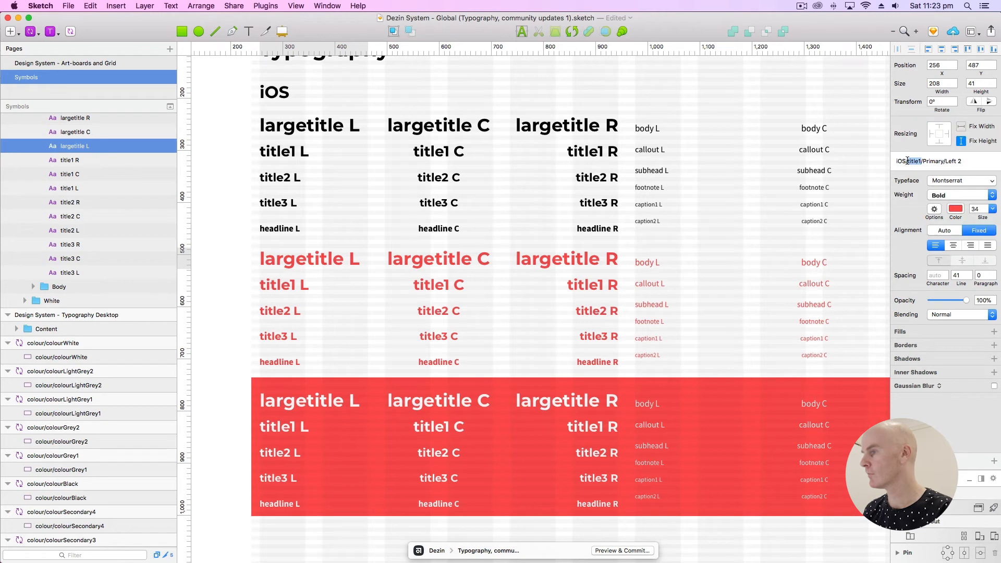
Step: Name the red largetitle L and C styles iOS/largeTitle/Primary/Left and Center, then select the R label
left_click(310, 259)
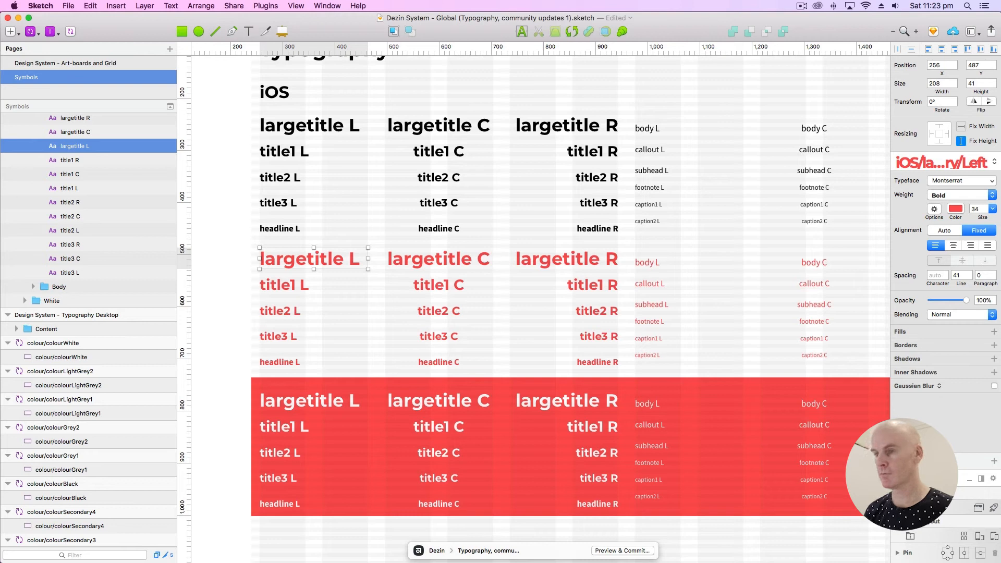
left_click(438, 259)
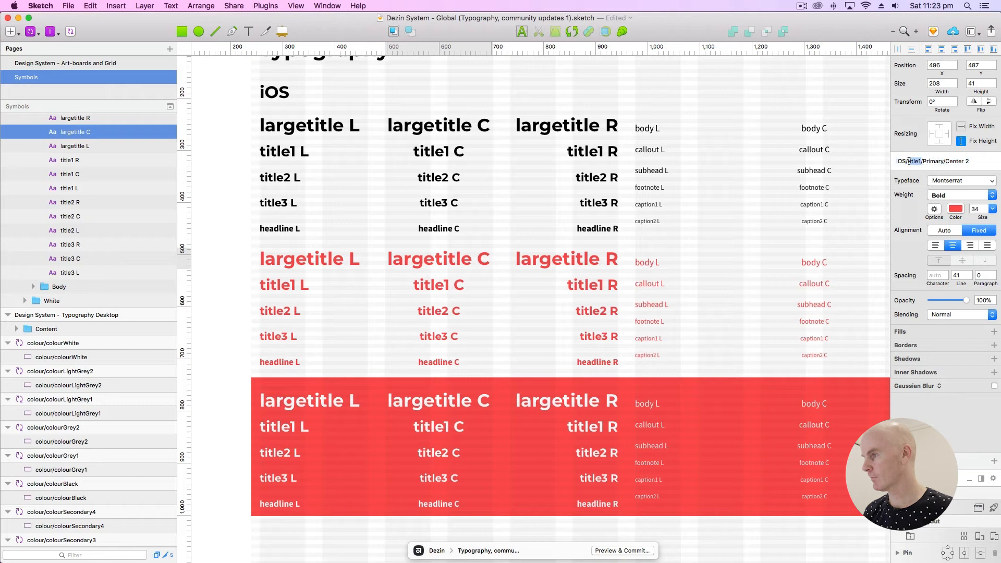
left_click(437, 259)
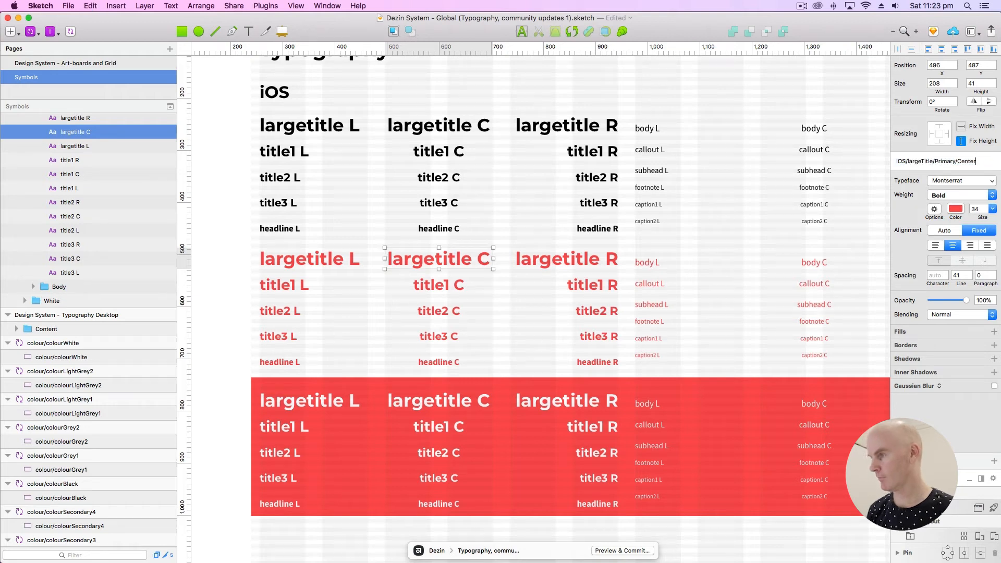
left_click(565, 259)
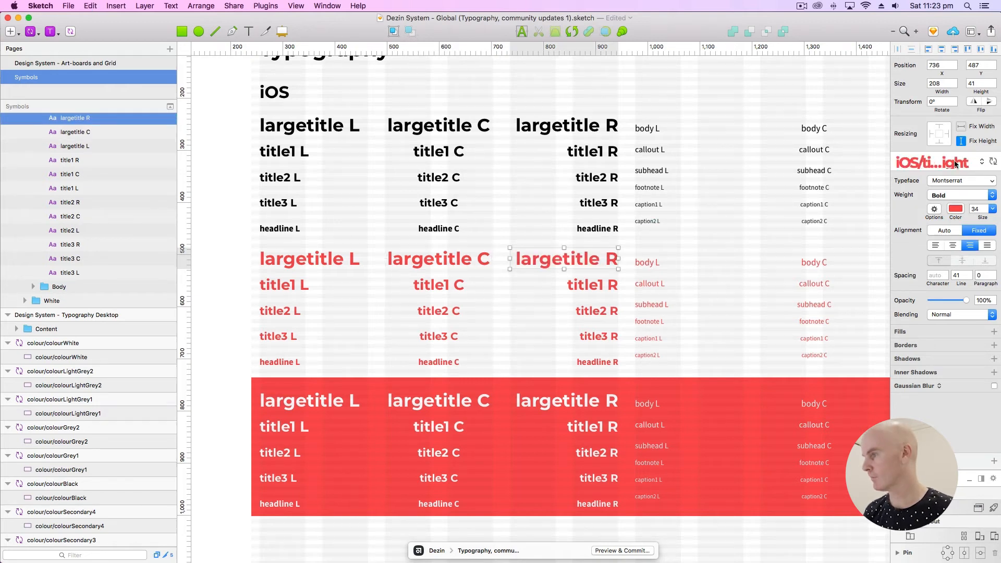
left_click(930, 162)
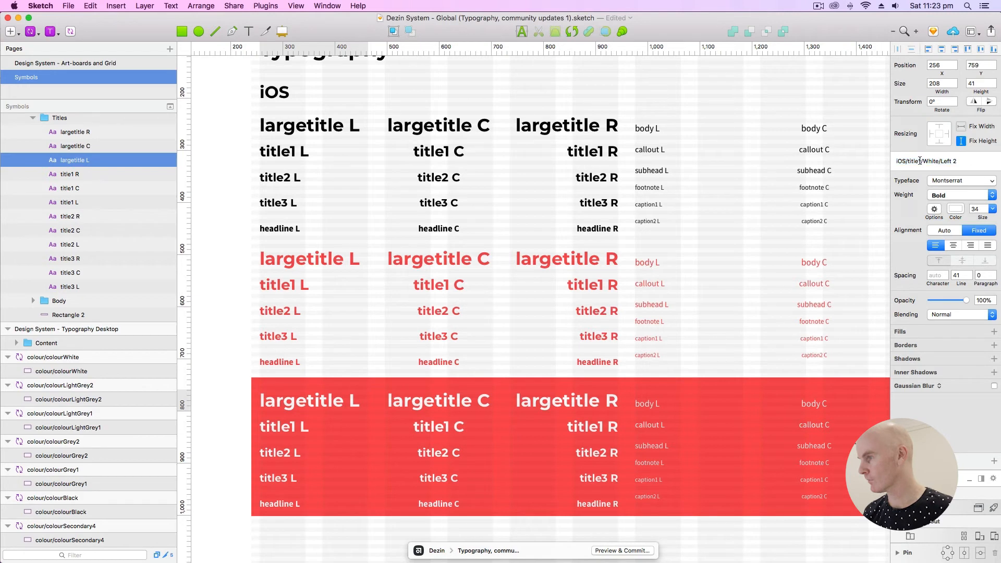
Step: Rename the white left and centre styles, then set Rectangle 2 behind them to height 274
left_click(309, 400)
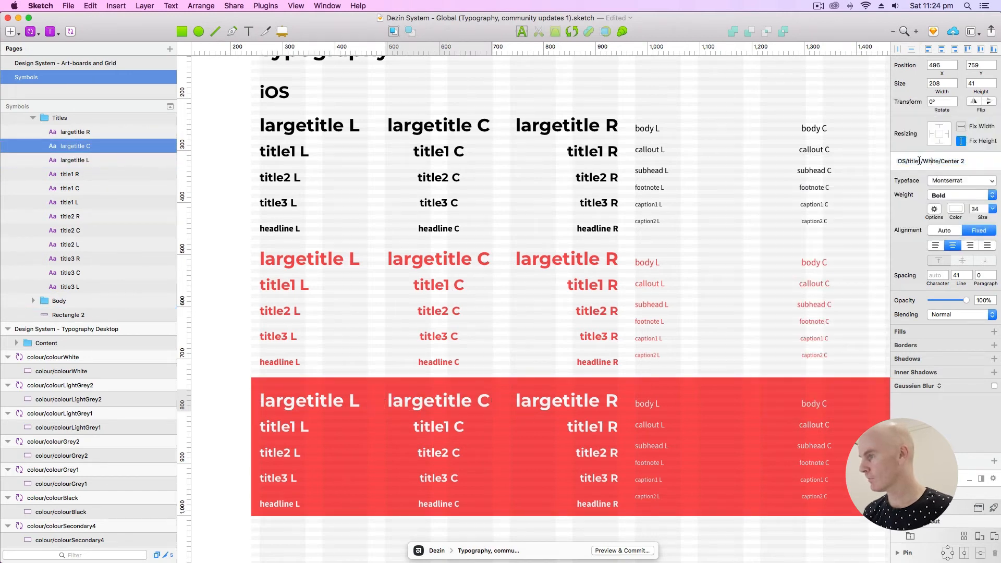
left_click(438, 400)
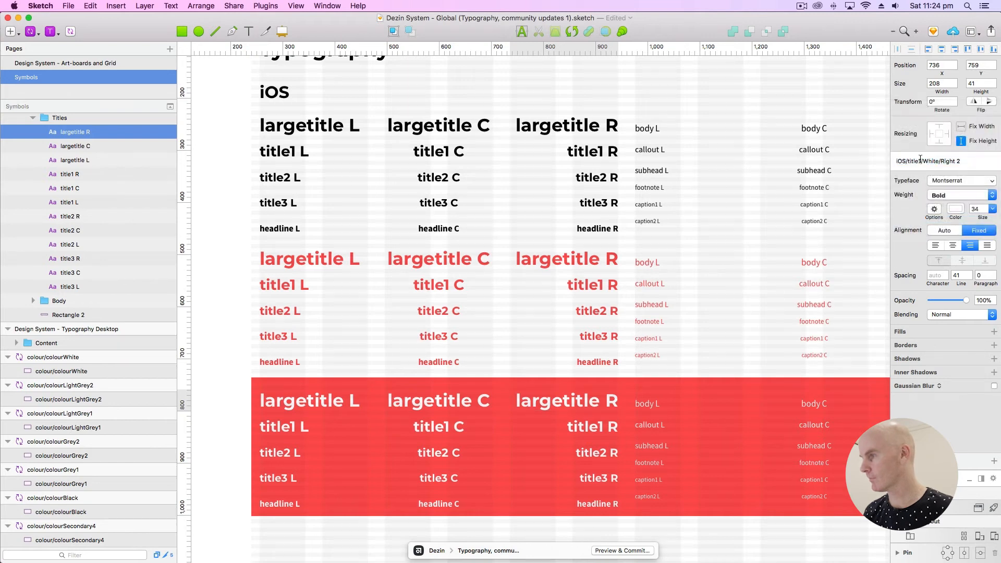
left_click(563, 400)
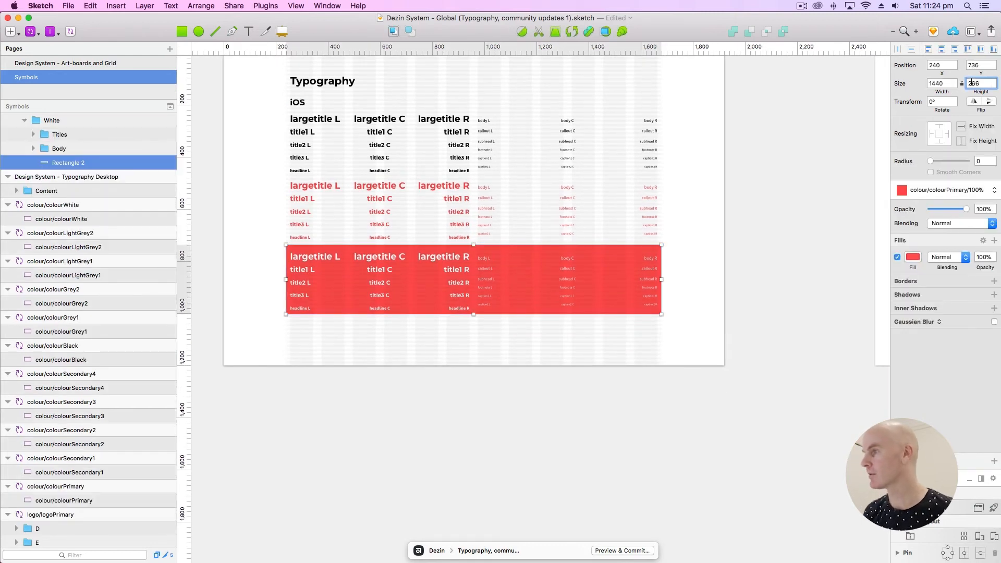
type("274")
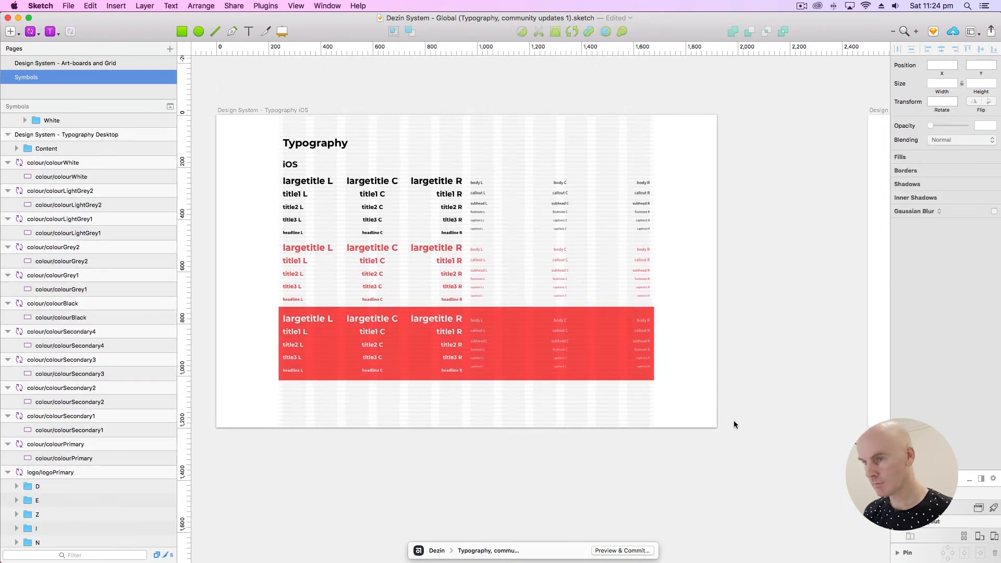
left_click(466, 346)
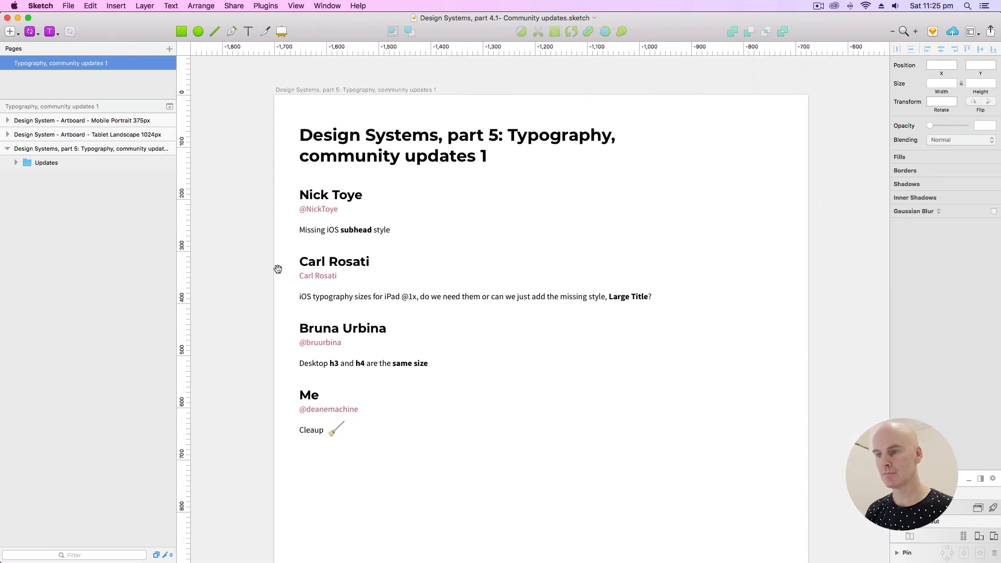
mouse_move(223, 161)
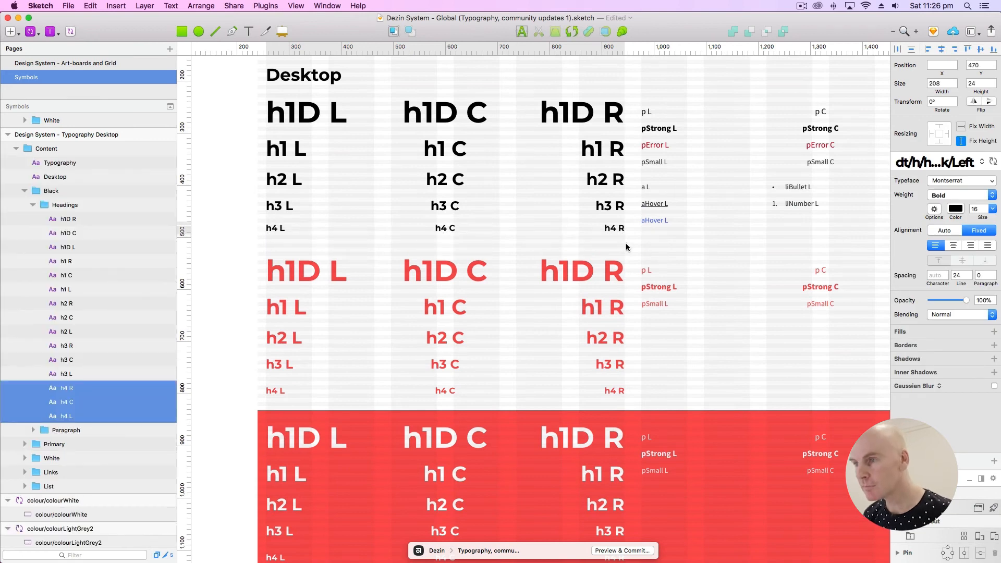
Step: Scroll down the Dezin System canvas to the desktop h4 heading symbols
scroll("down", 3)
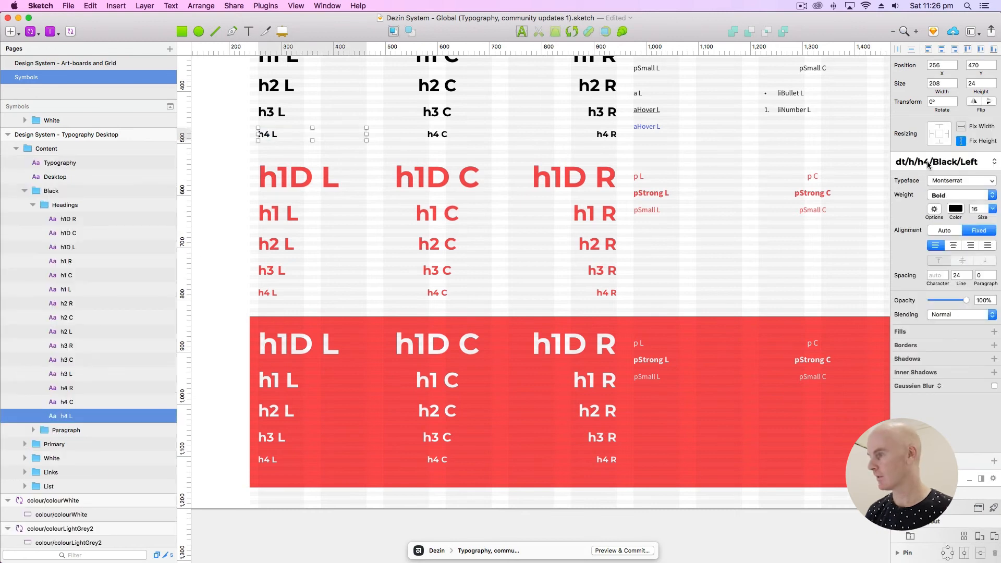
Step: Review the h4 L style choices and the black, red and white h3 headings
left_click(935, 161)
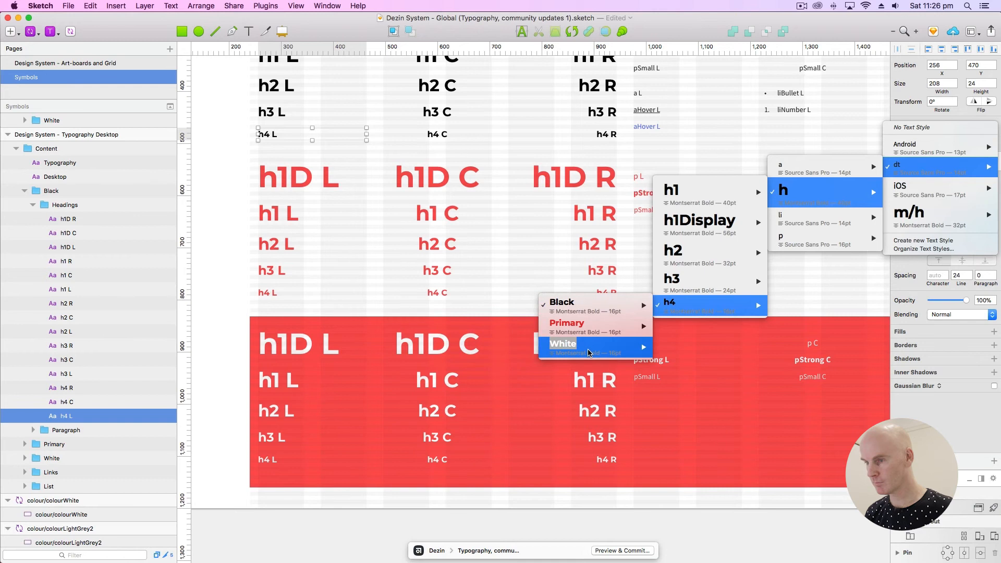
mouse_move(562, 343)
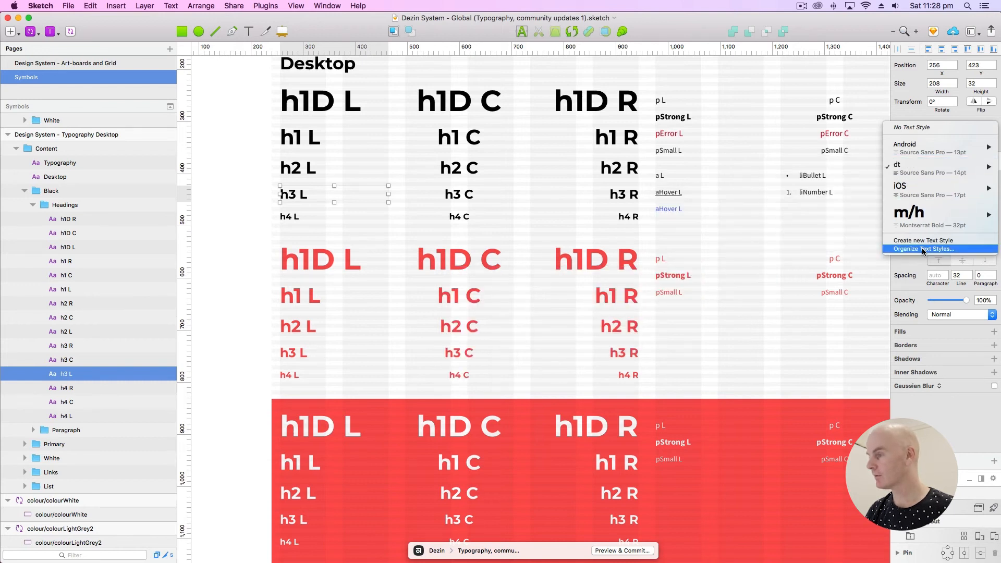
left_click(921, 248)
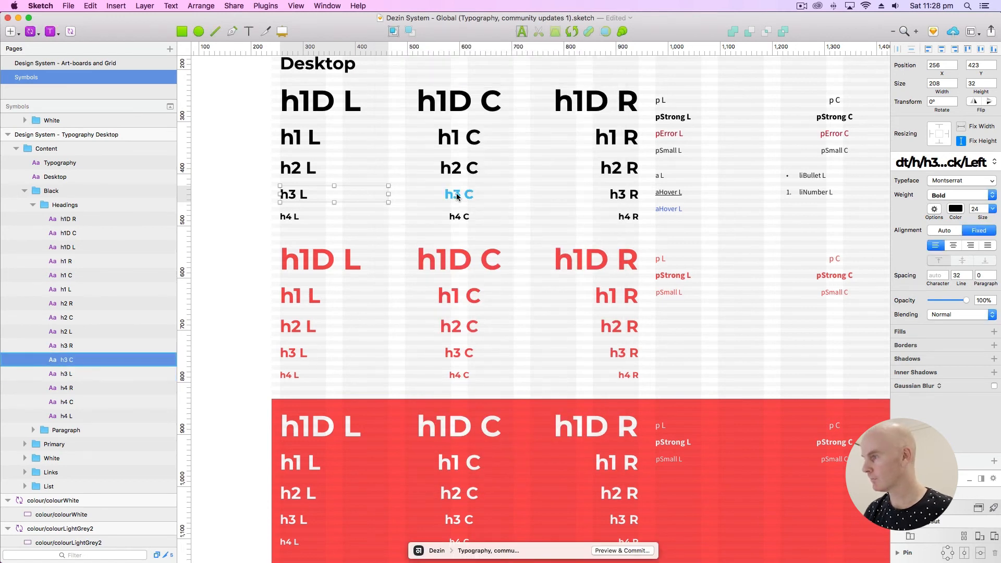
left_click(594, 194)
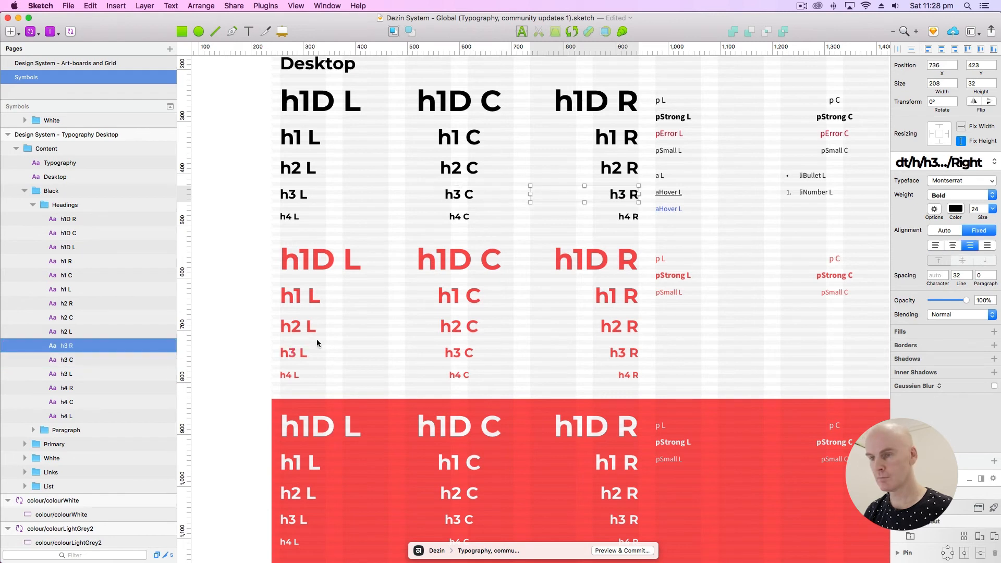
left_click(459, 352)
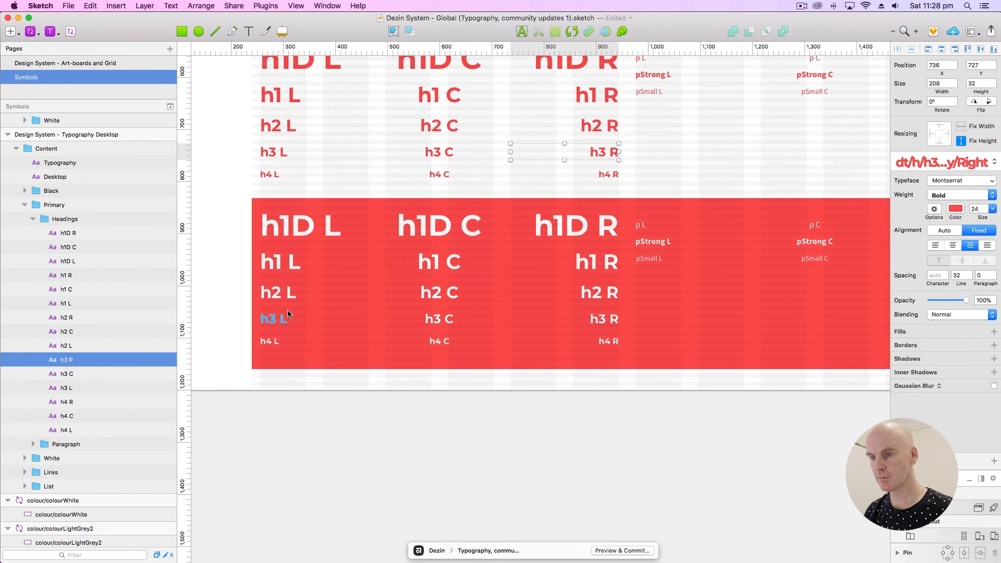
left_click(439, 319)
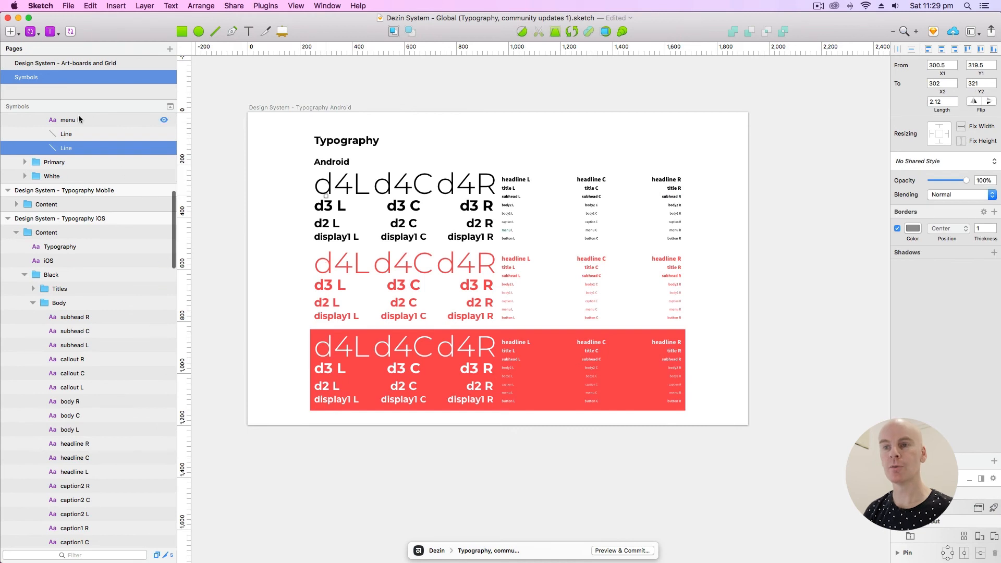
Step: Select the Android d4L display heading and expand the Primary symbol group
left_click(66, 135)
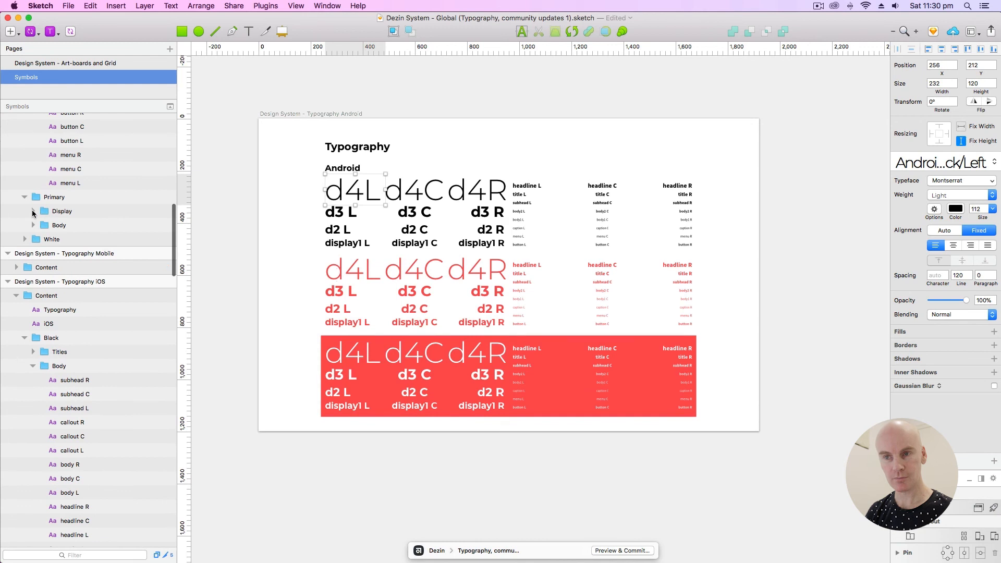
left_click(34, 211)
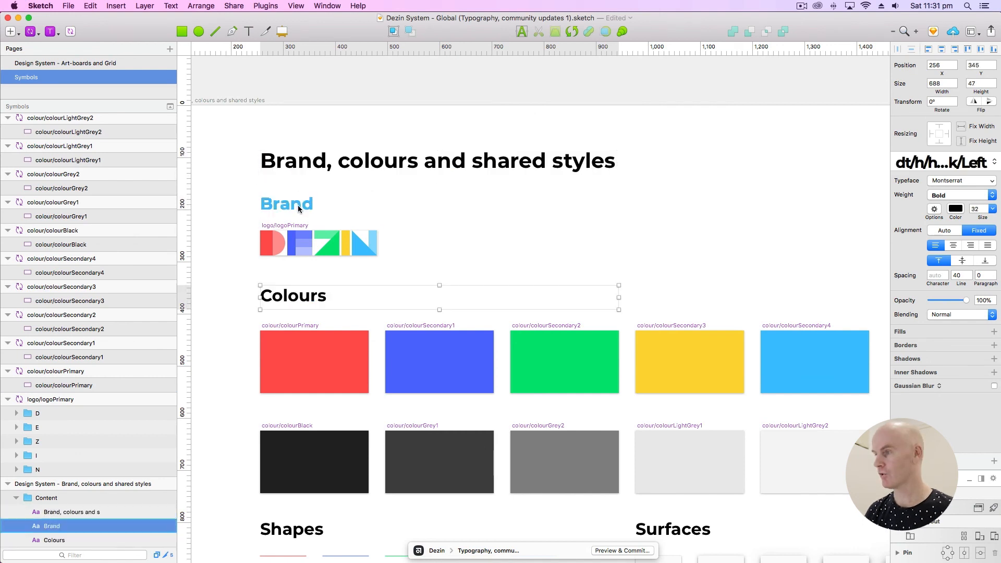
Step: Deselect and zoom out so the Brand and Desktop typography boards sit side by side
left_click(944, 160)
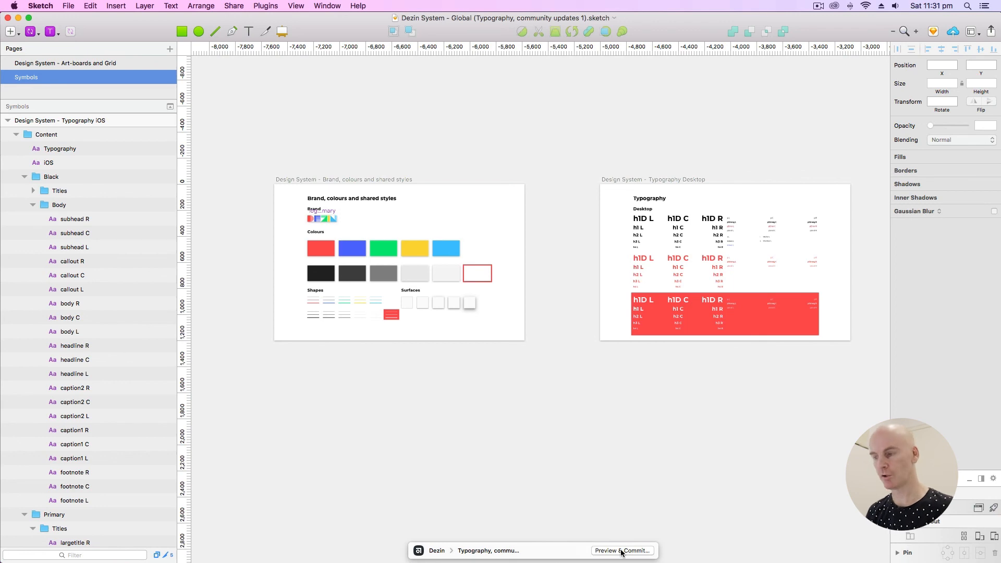
Step: Commit with the summary 'Typography, community updates 1 - DONE' to the current branch
left_click(622, 551)
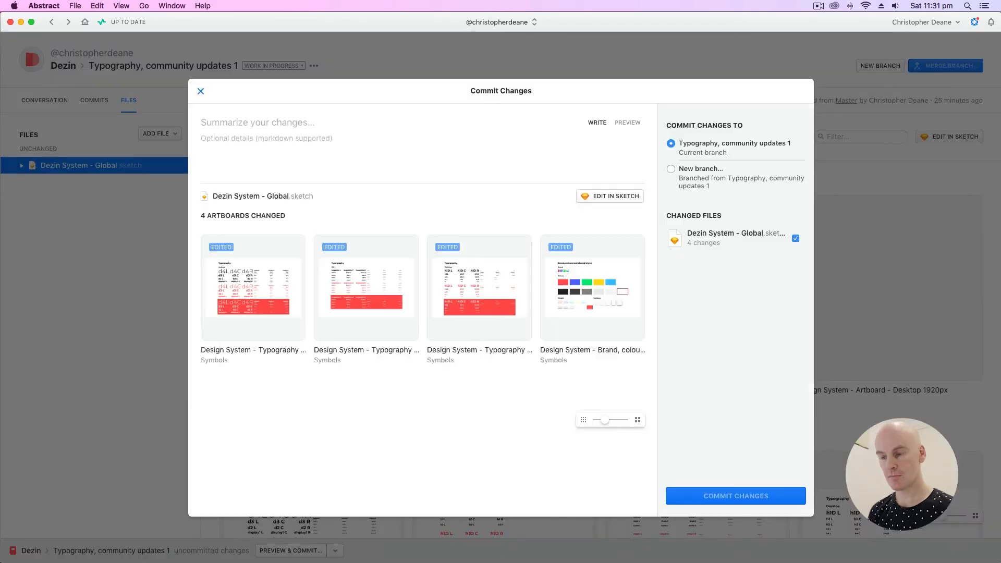
type("Typo")
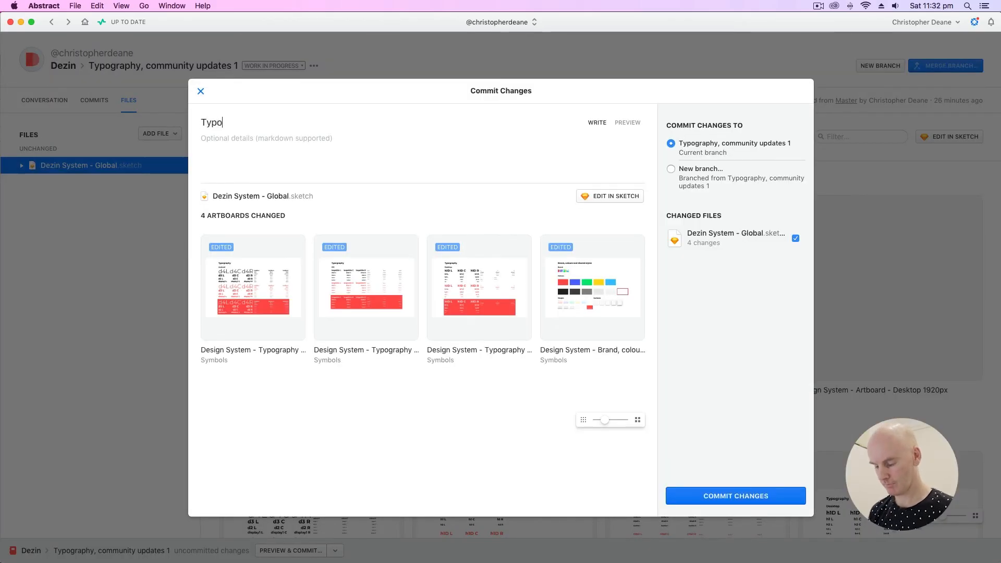
type("graphy")
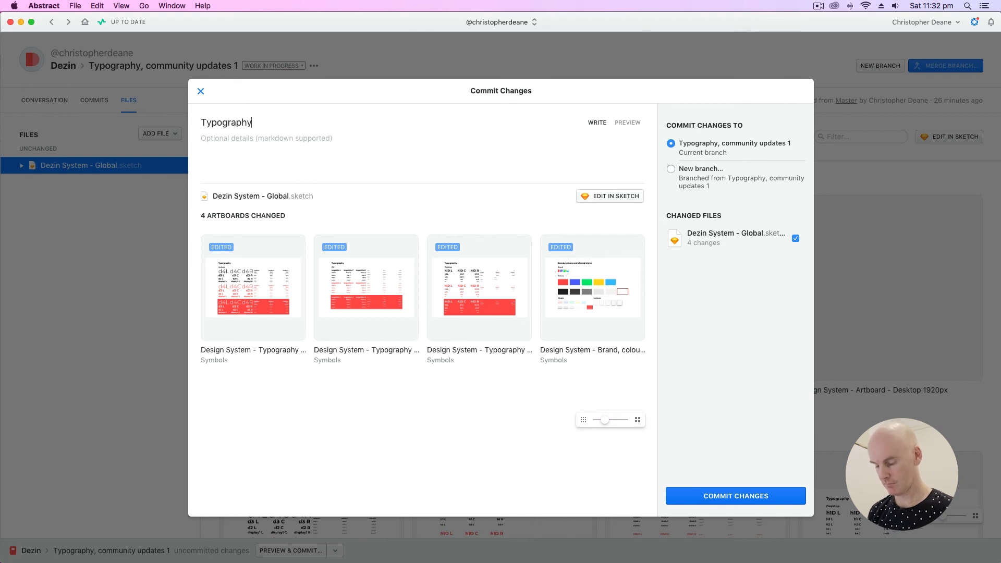
type(", community updates 1 -")
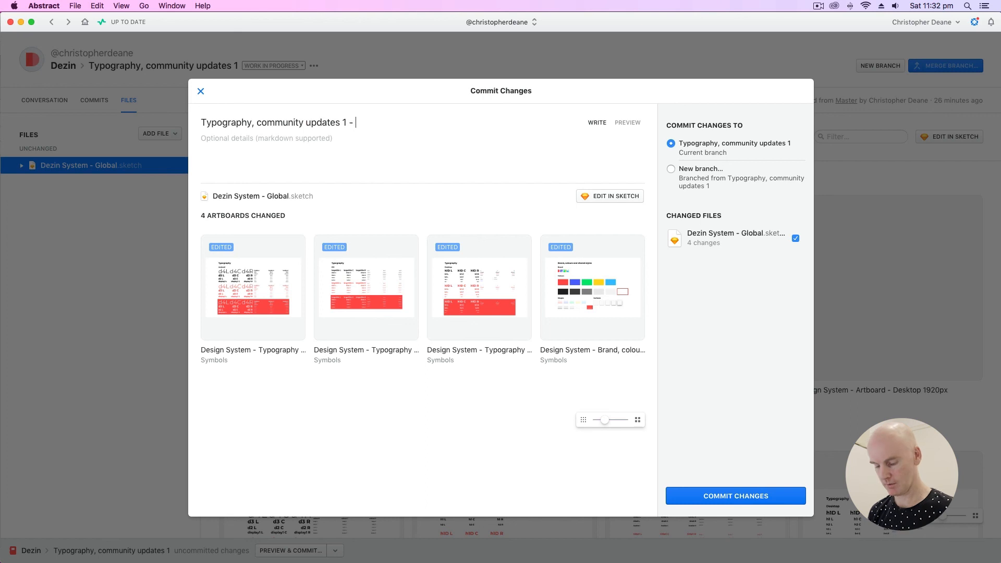
type("DONE")
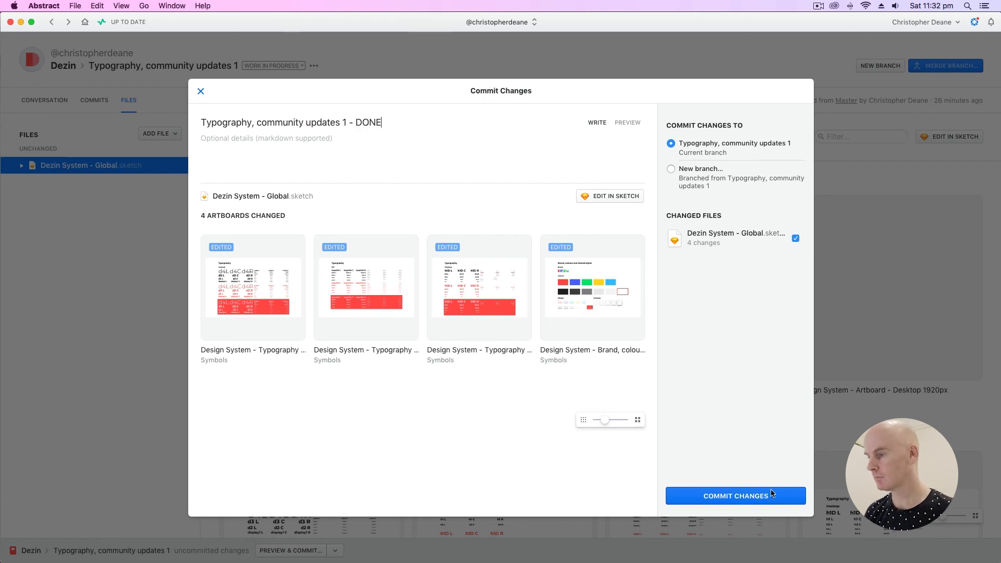
left_click(735, 496)
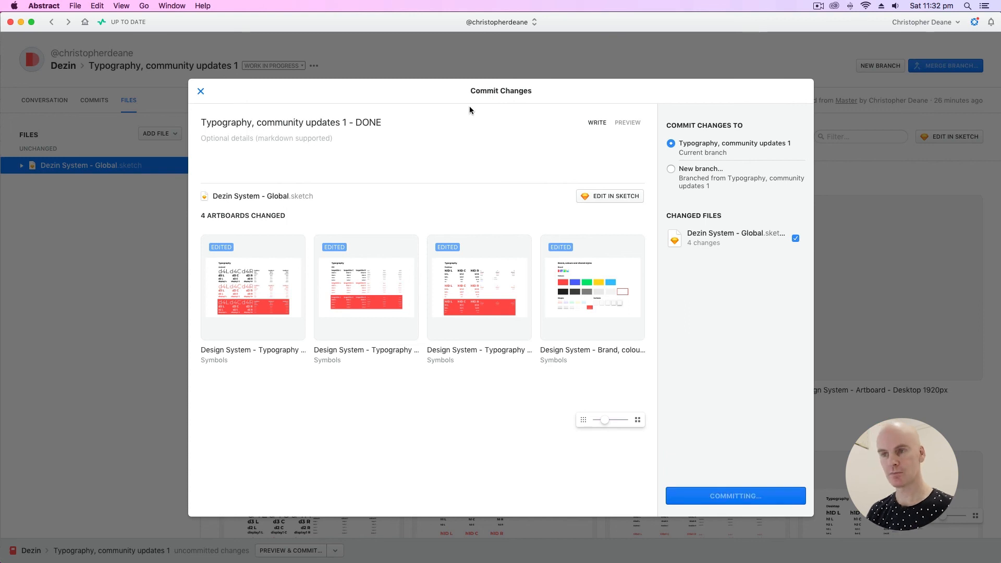
left_click(735, 495)
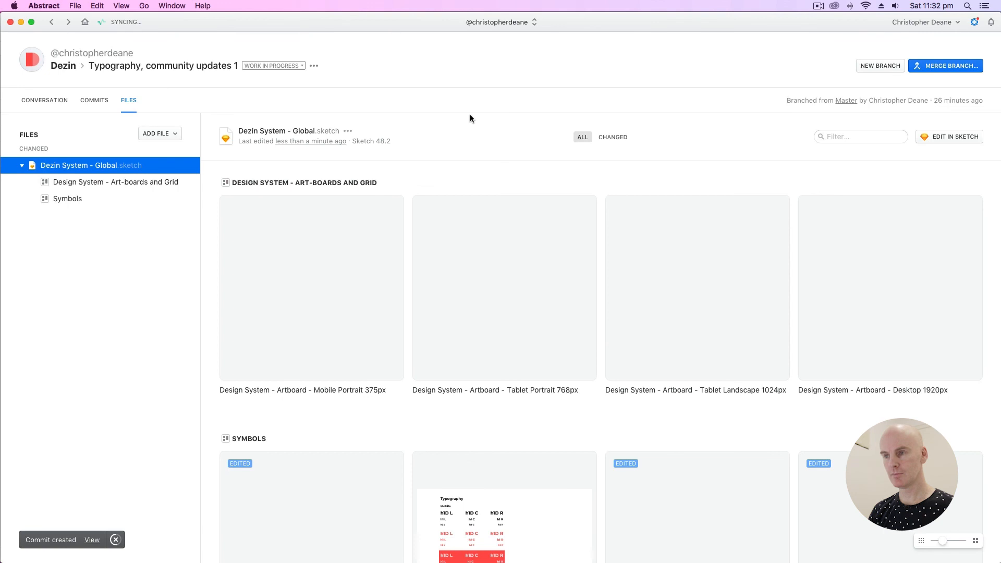
Step: Merge and archive the branch into Master, then view its iOS and Desktop artboards
left_click(946, 66)
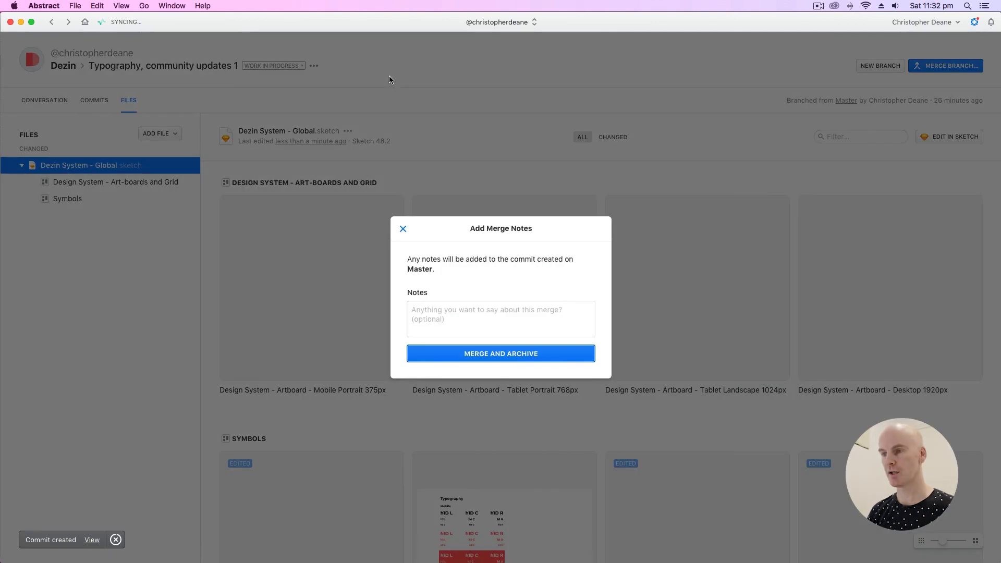
left_click(500, 354)
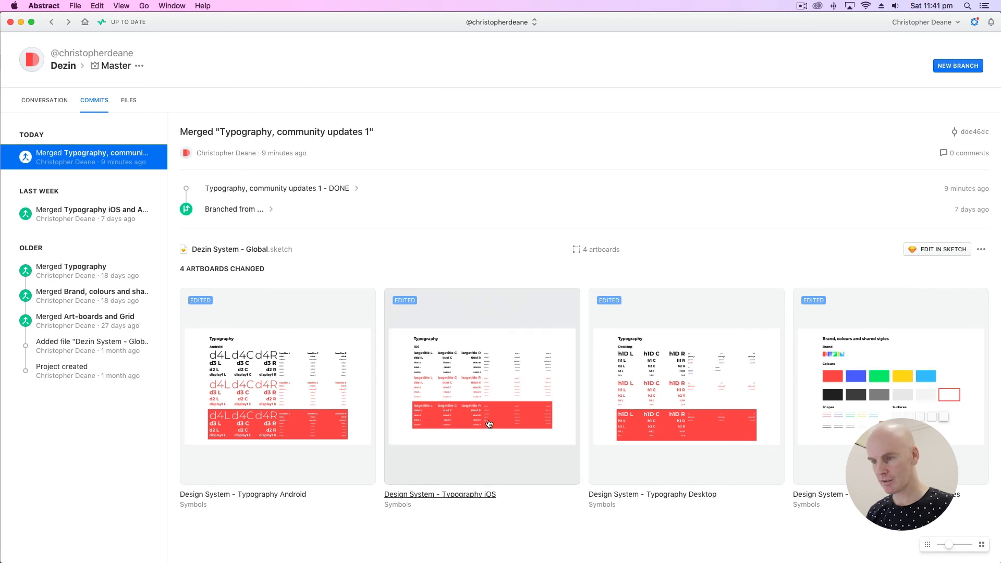
left_click(482, 388)
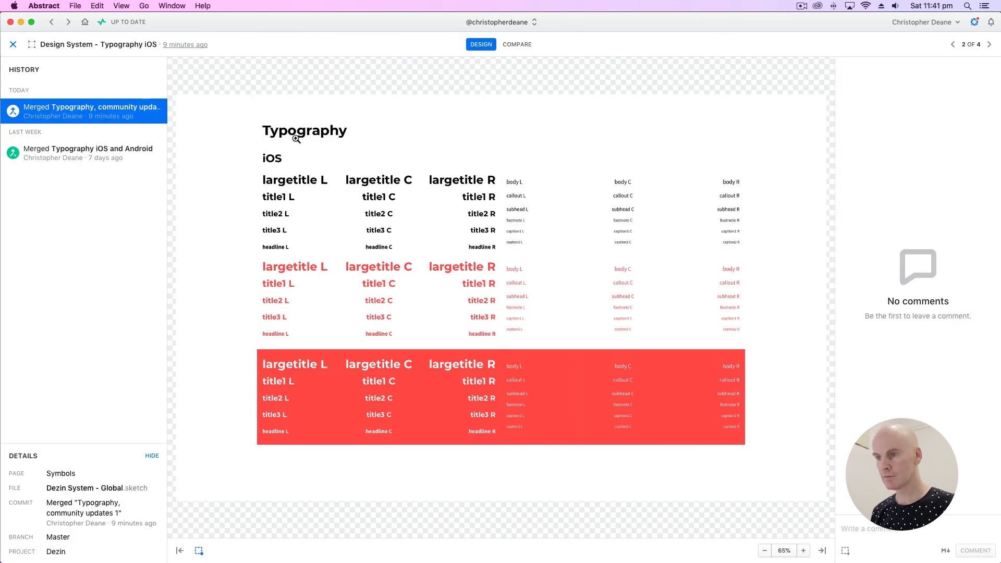
left_click(989, 44)
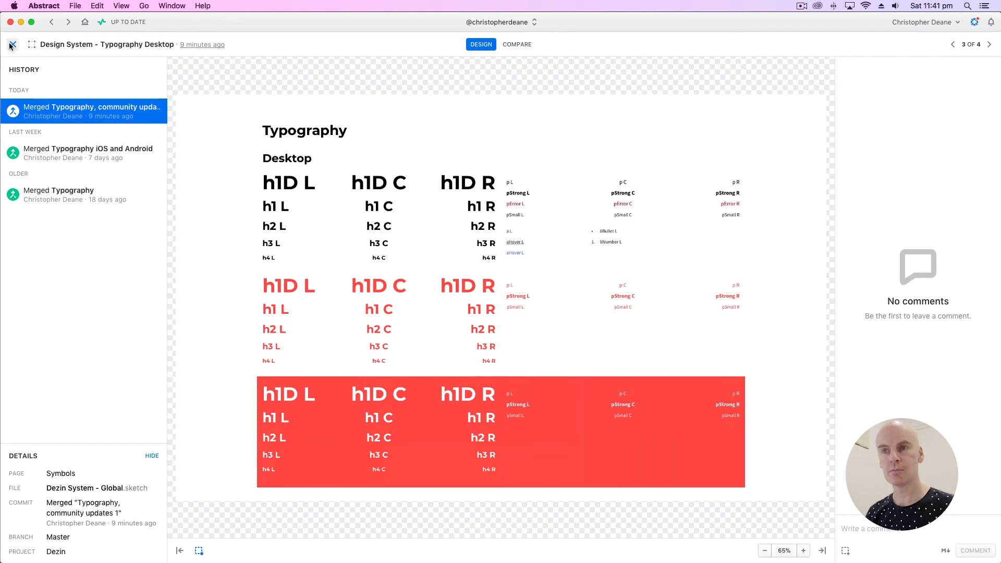
left_click(10, 45)
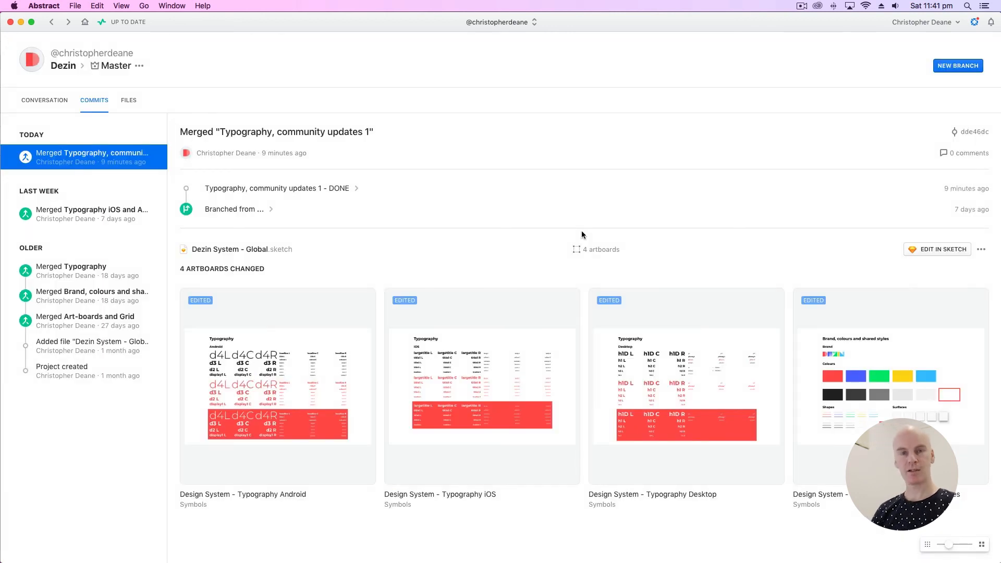